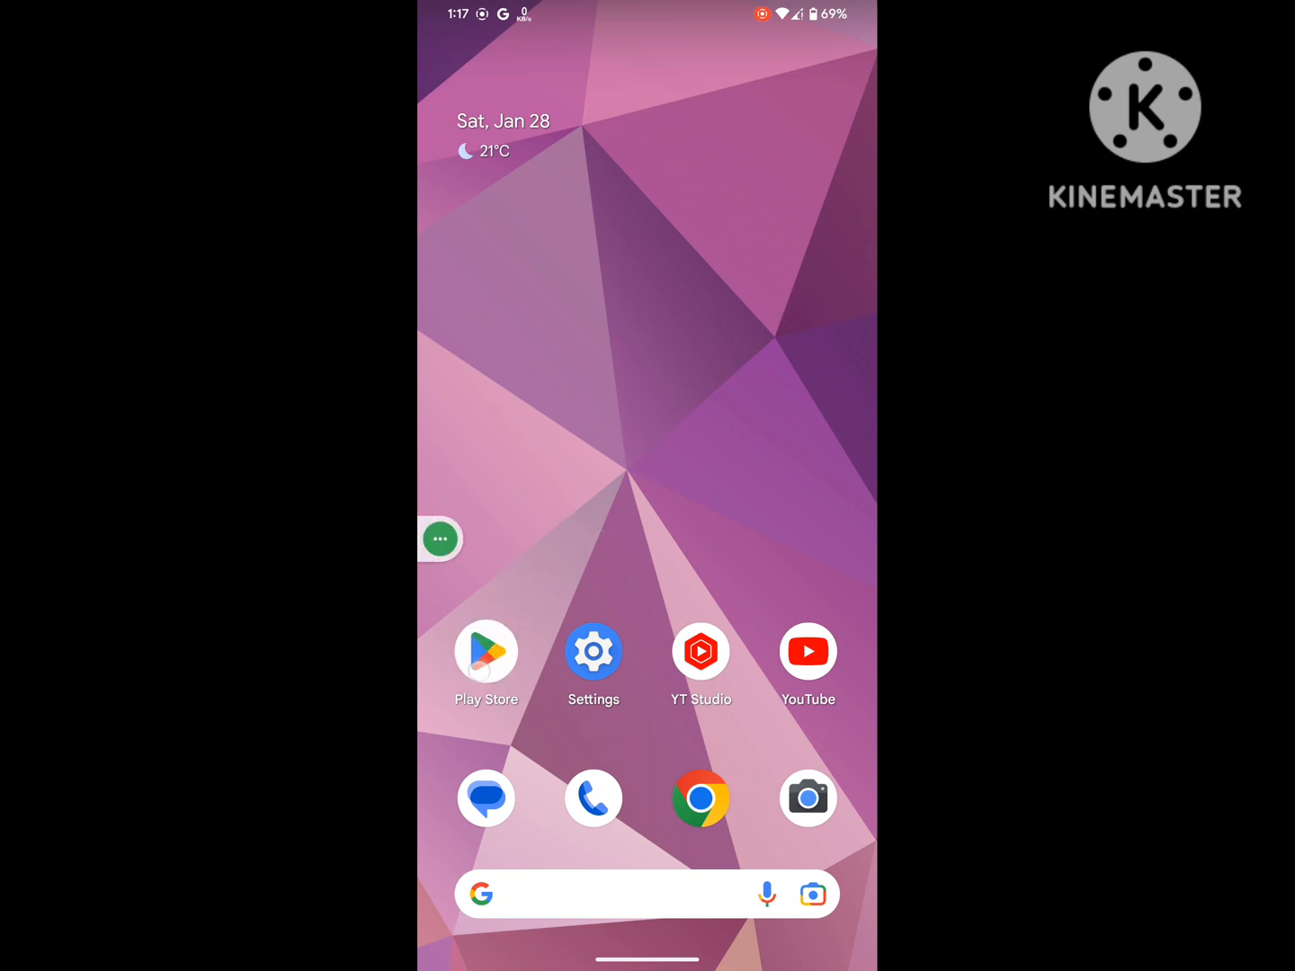
Check Messenger's listing in the app store, then return to the home screen
click(486, 651)
text(me)
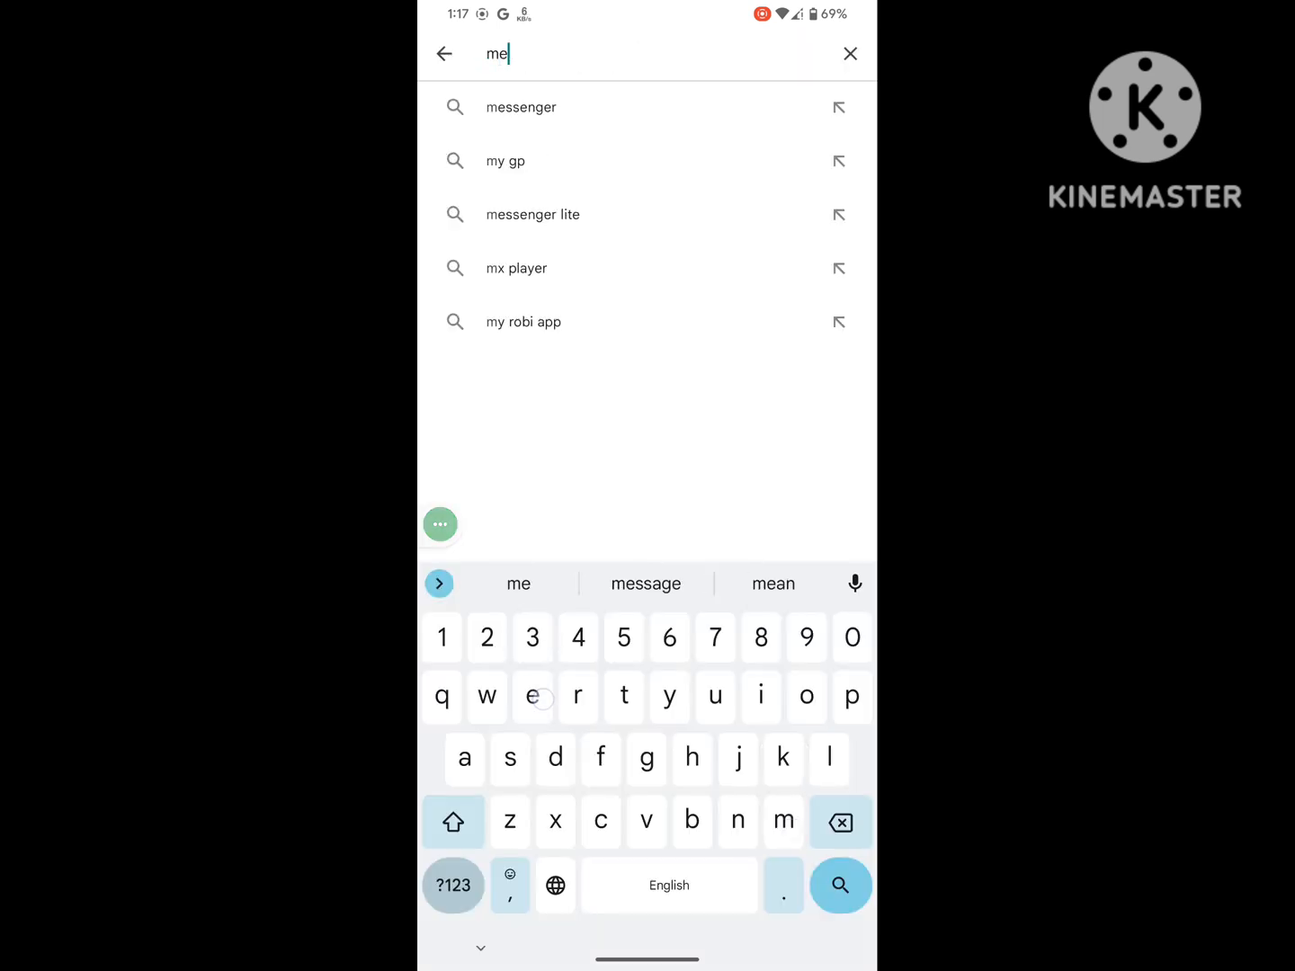
click(522, 108)
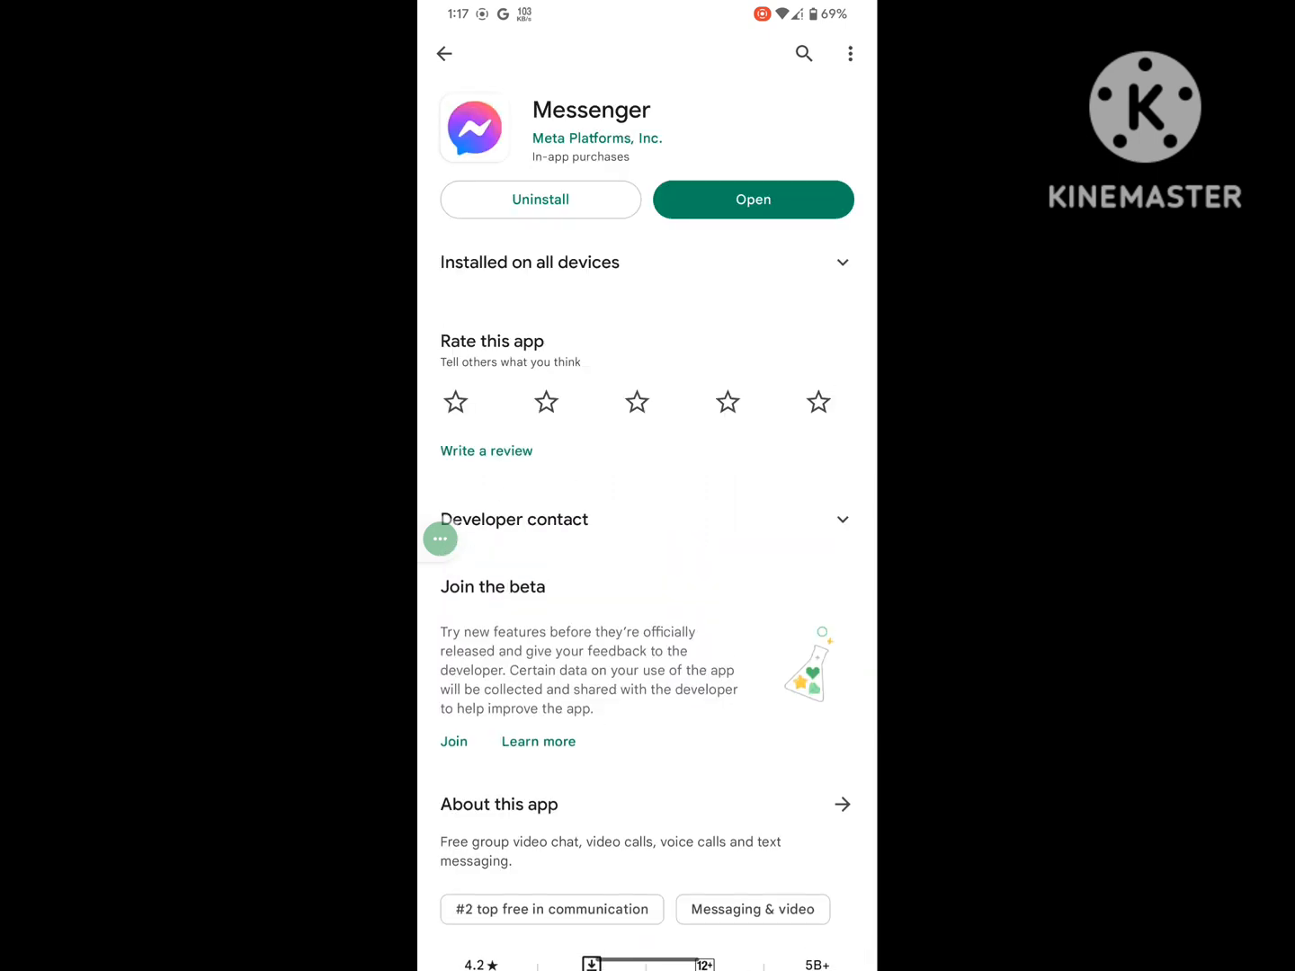
click(444, 54)
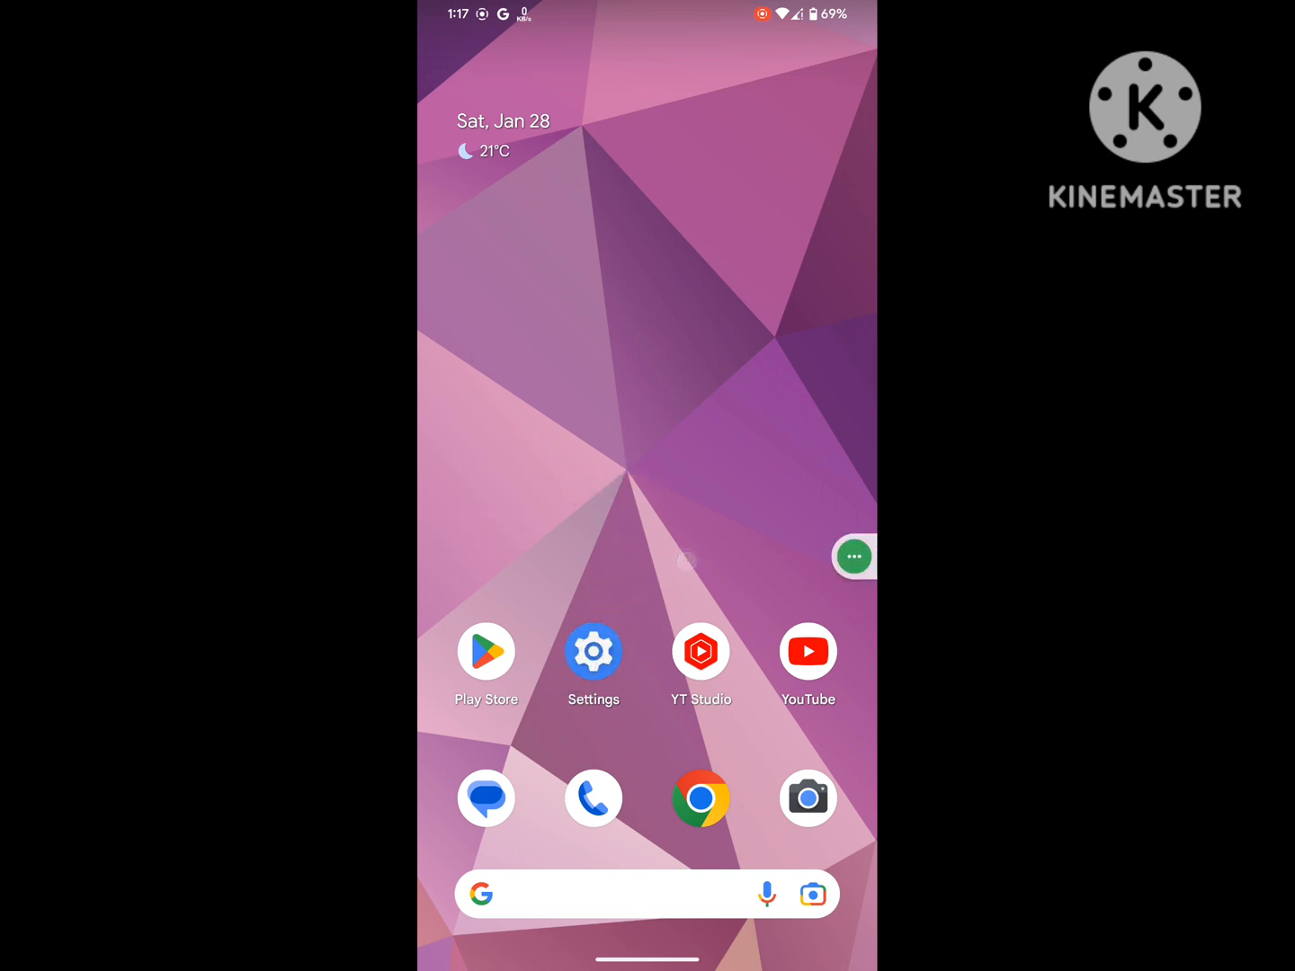
Find Messenger in the full app list and clear all its stored data from Storage & cache
click(594, 649)
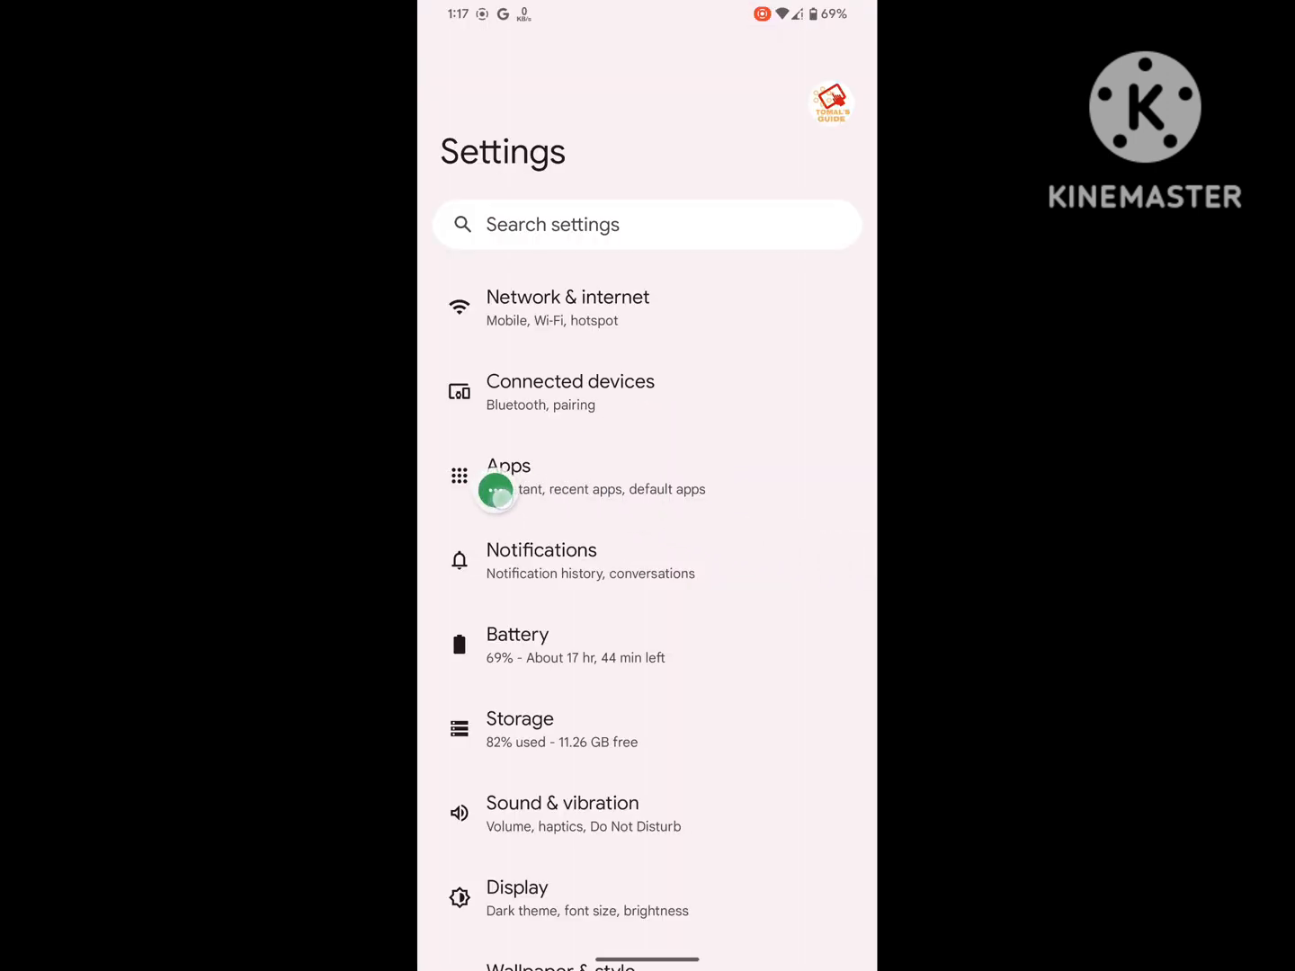
mouse_move(852, 457)
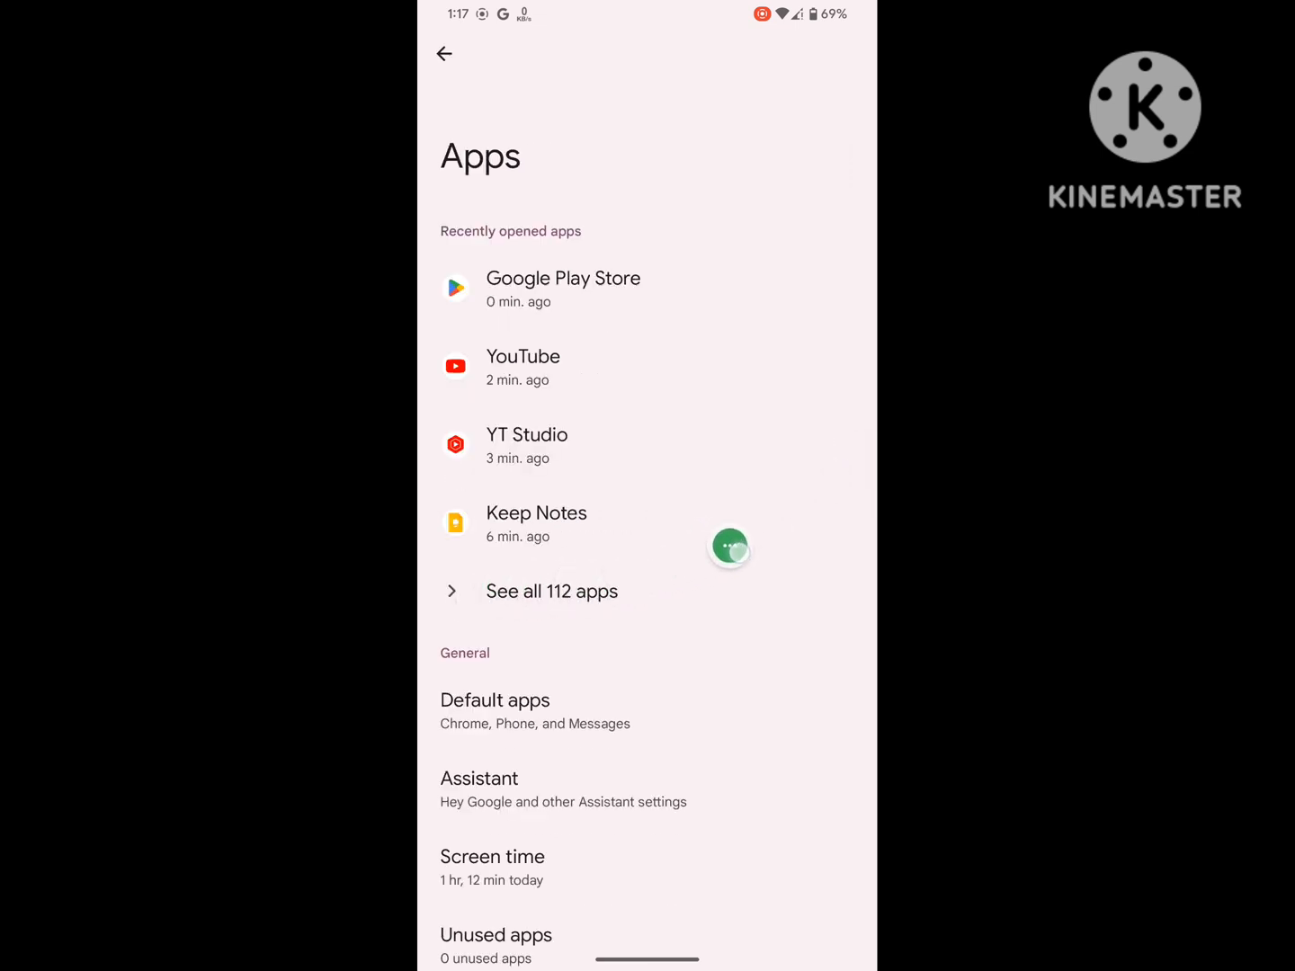
click(552, 589)
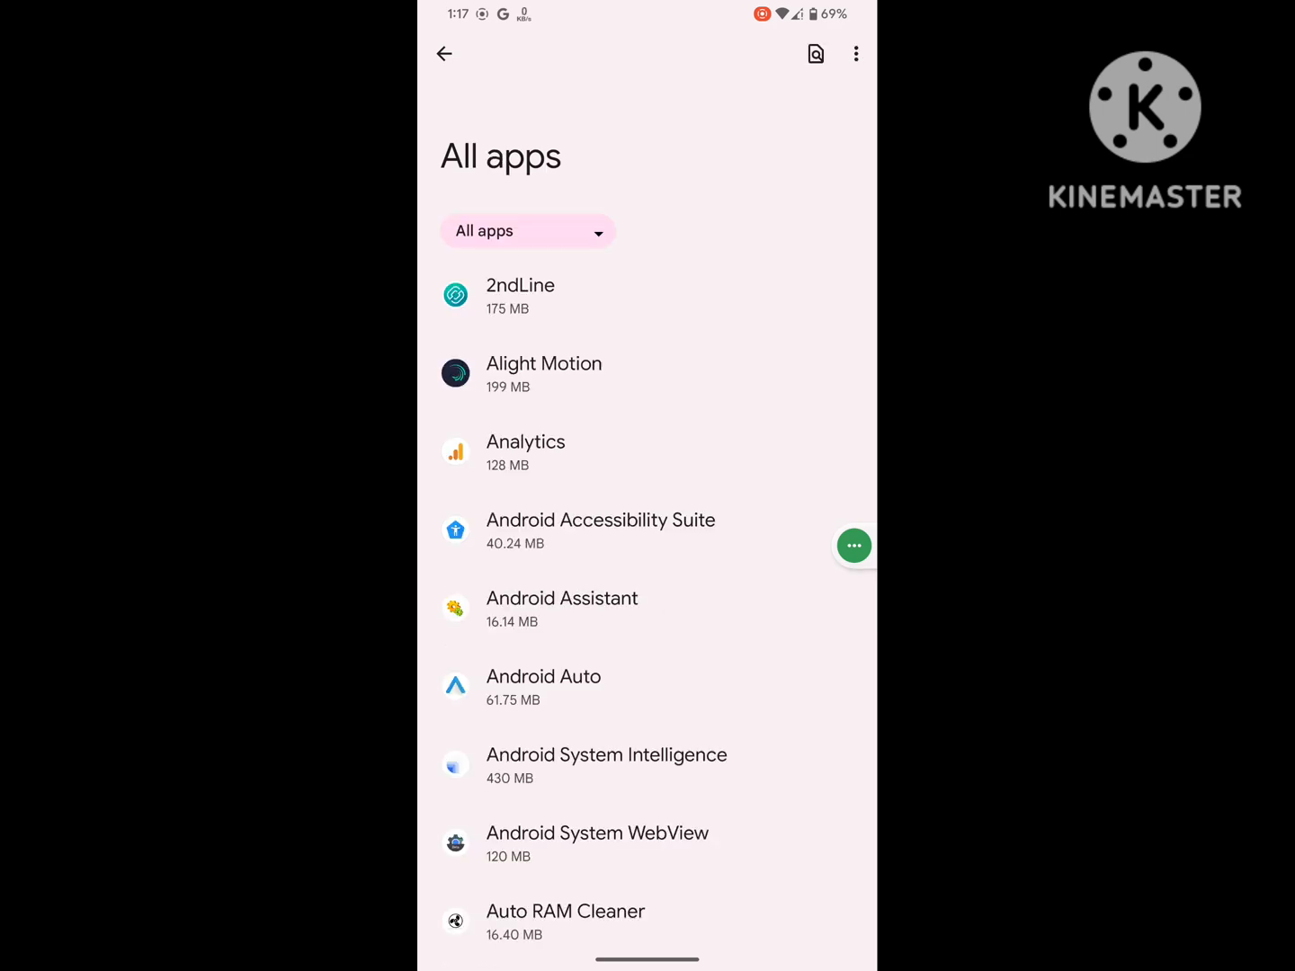
scroll(down, 3)
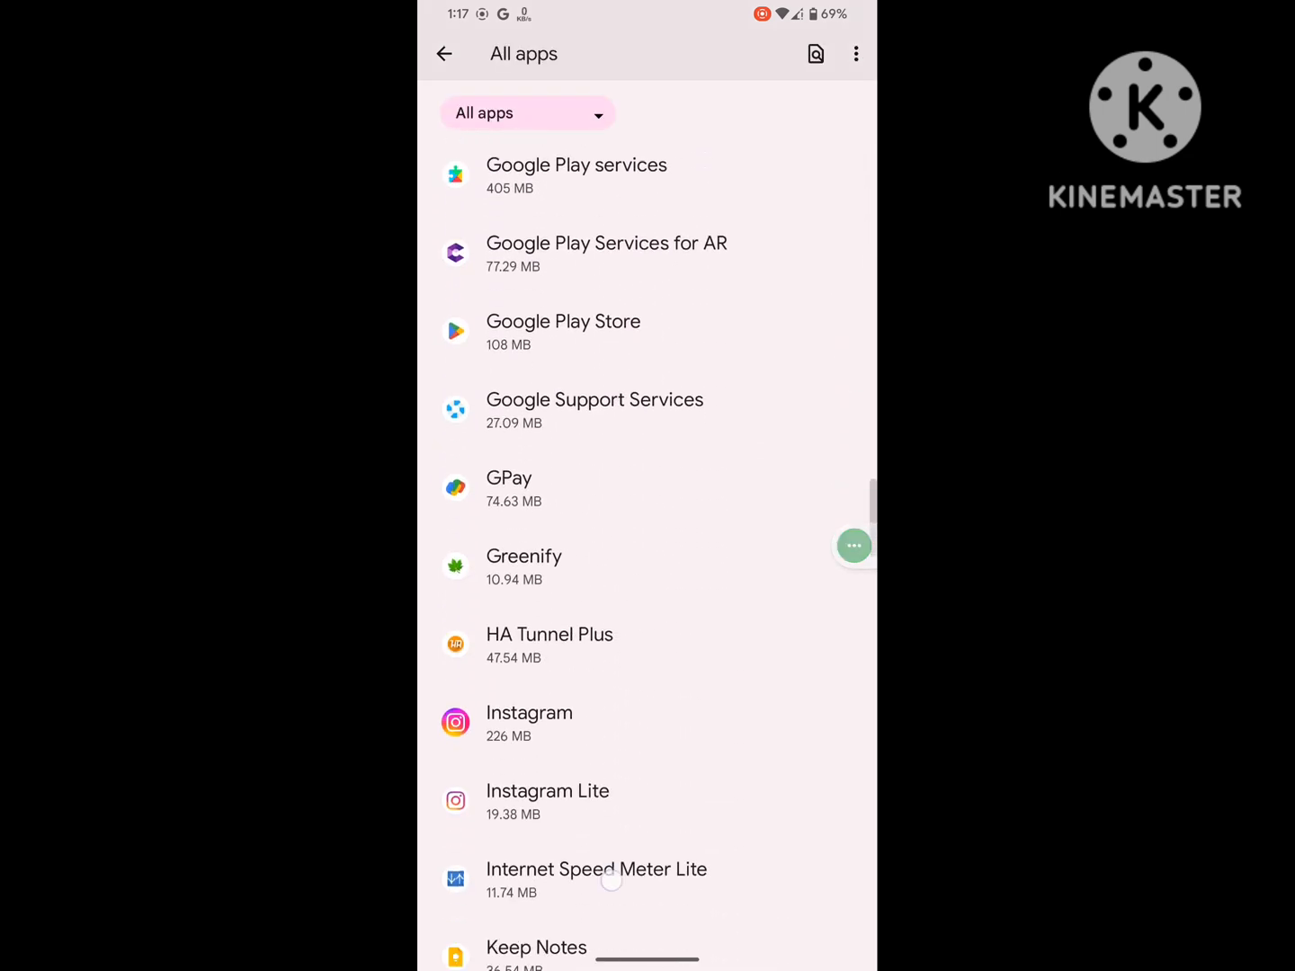
scroll(down, 3)
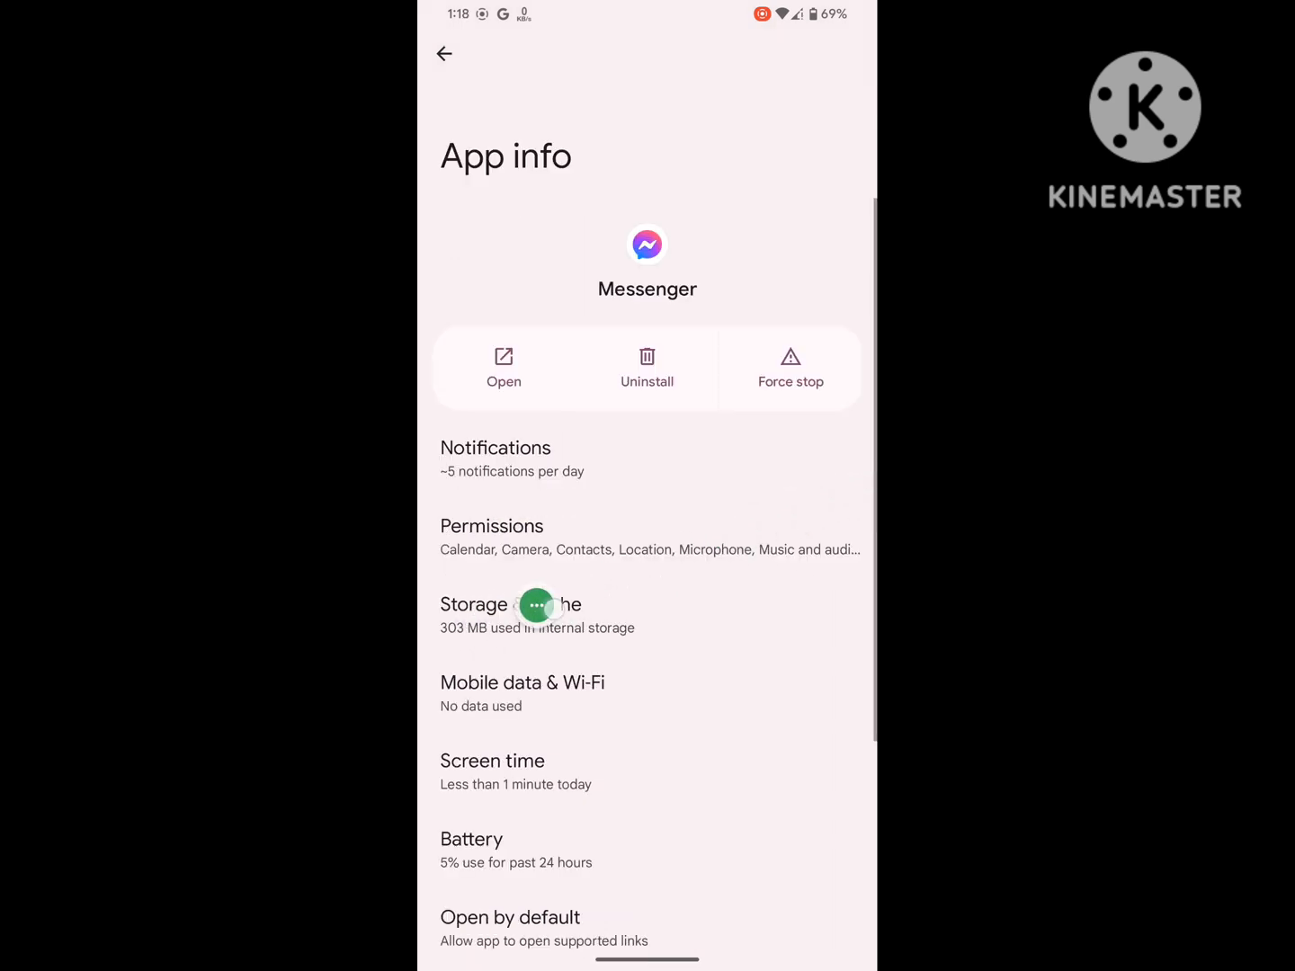
click(536, 605)
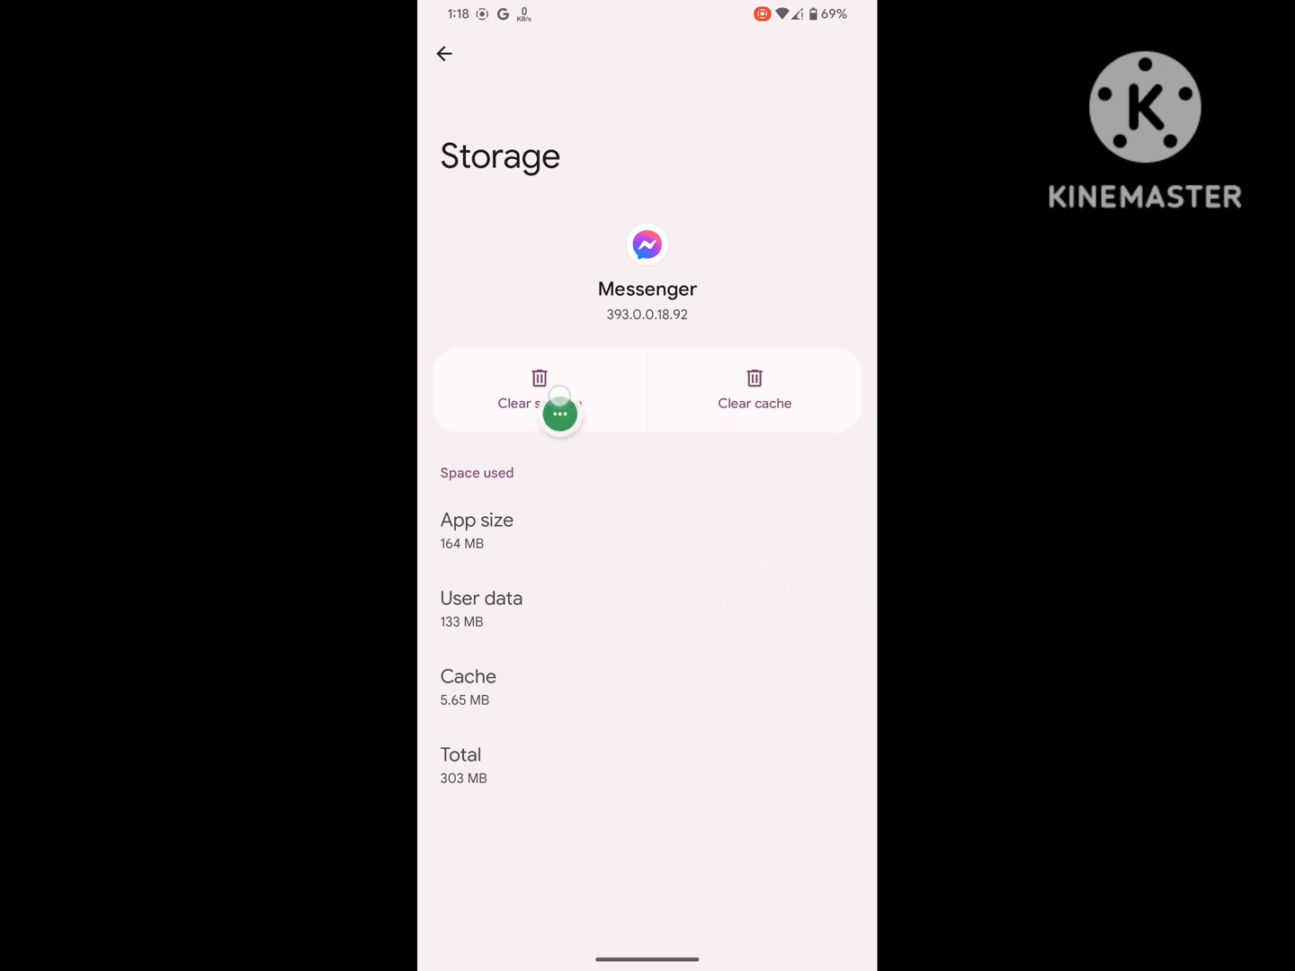
click(540, 391)
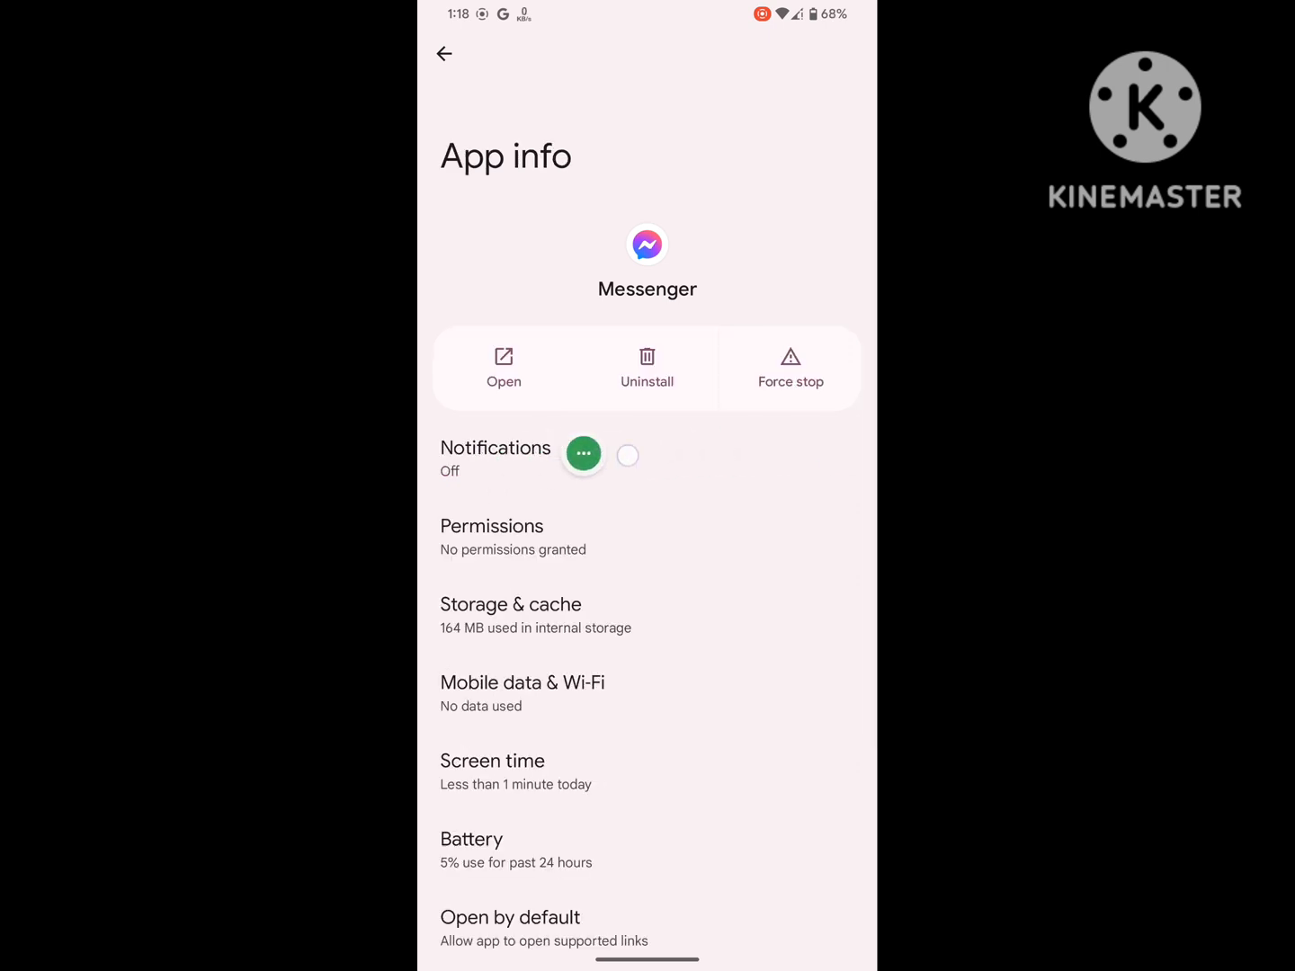
Switch on All Messenger notifications in its App info notification settings
click(496, 447)
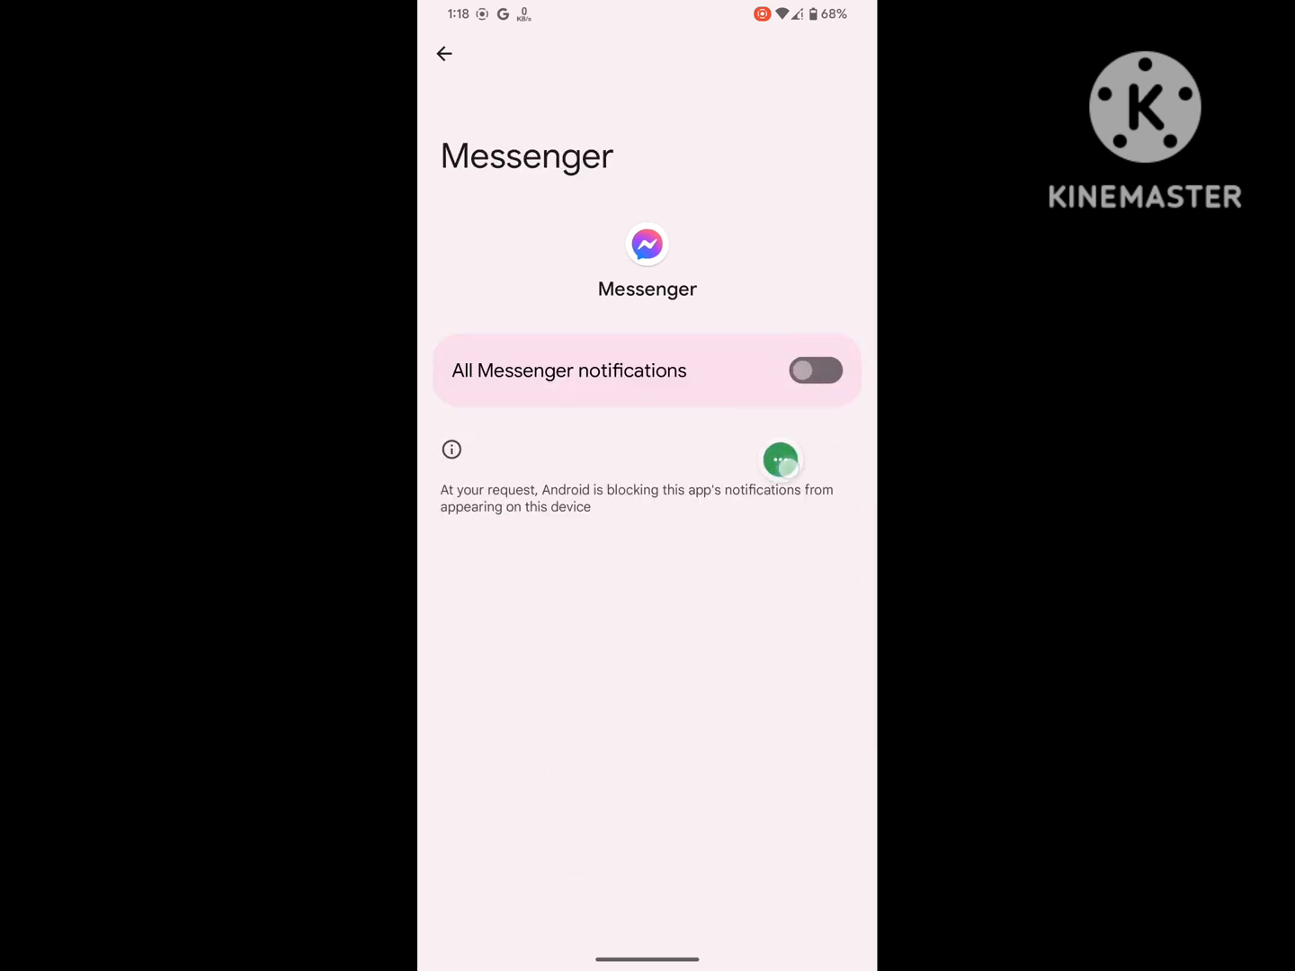
click(445, 54)
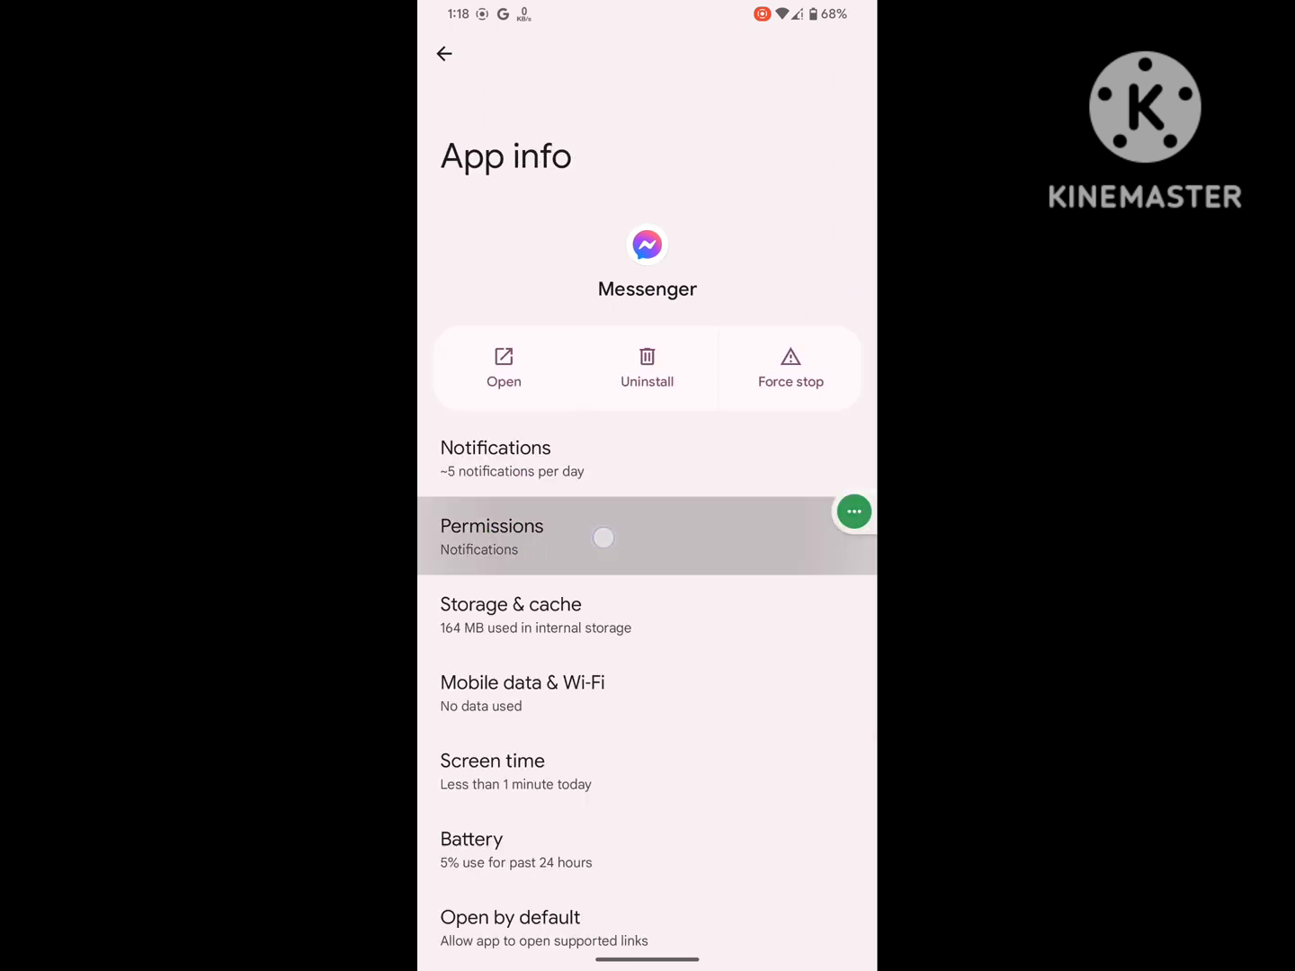
Allow Messenger's contacts and while-in-use location permissions
click(492, 526)
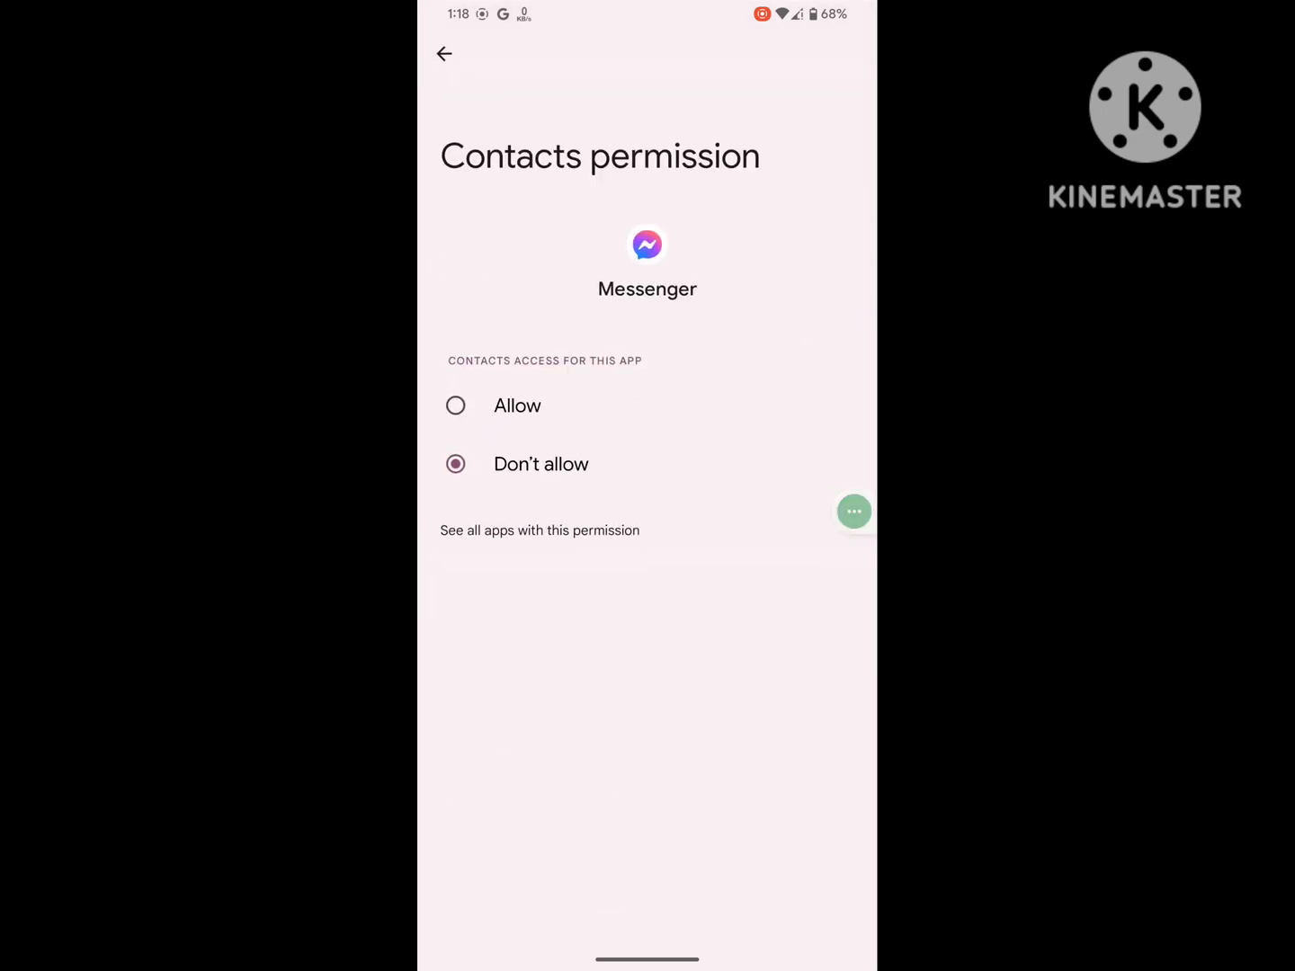
click(443, 54)
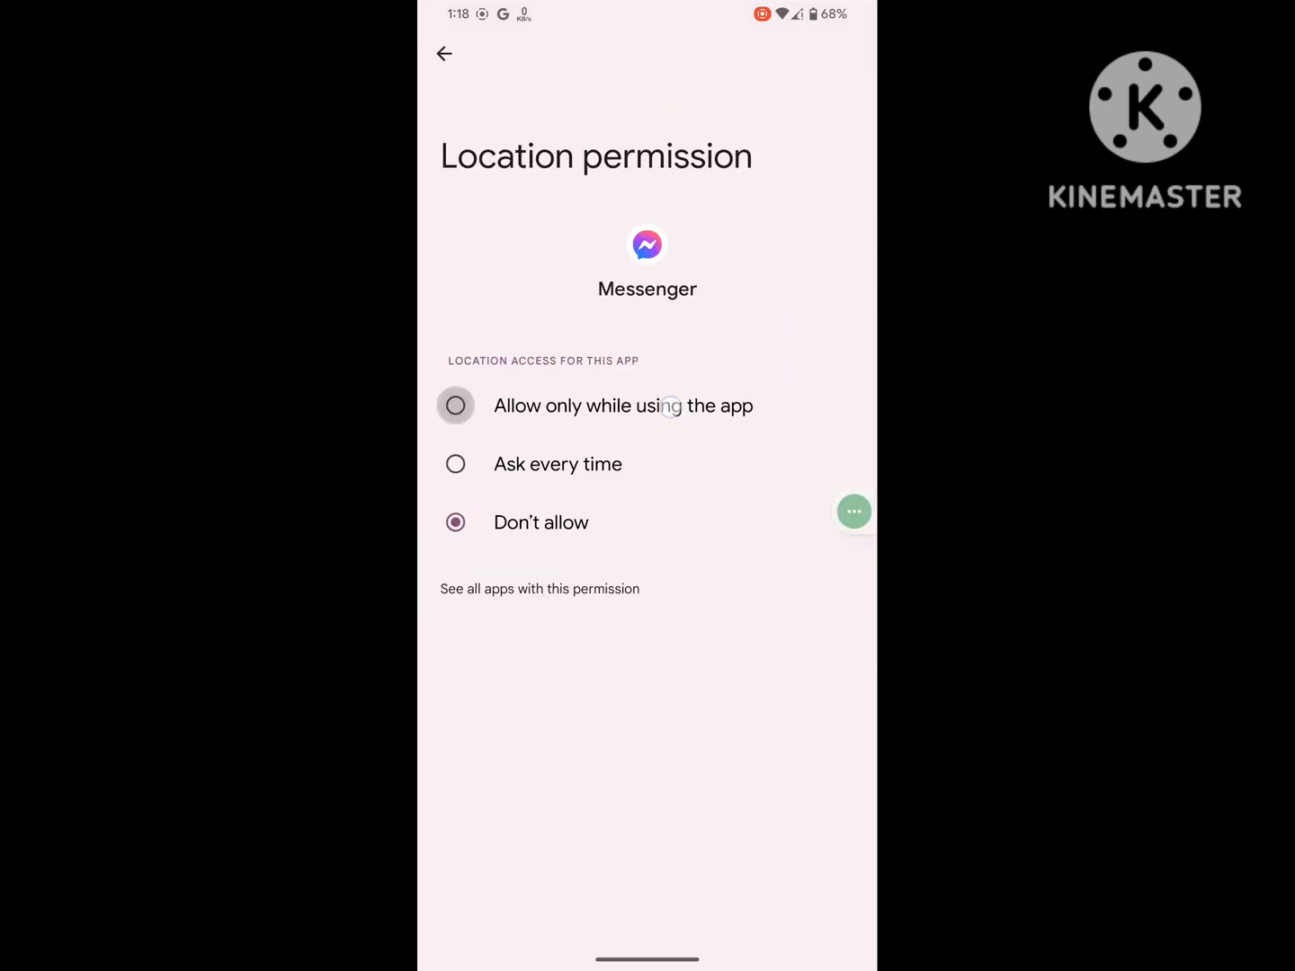
click(444, 54)
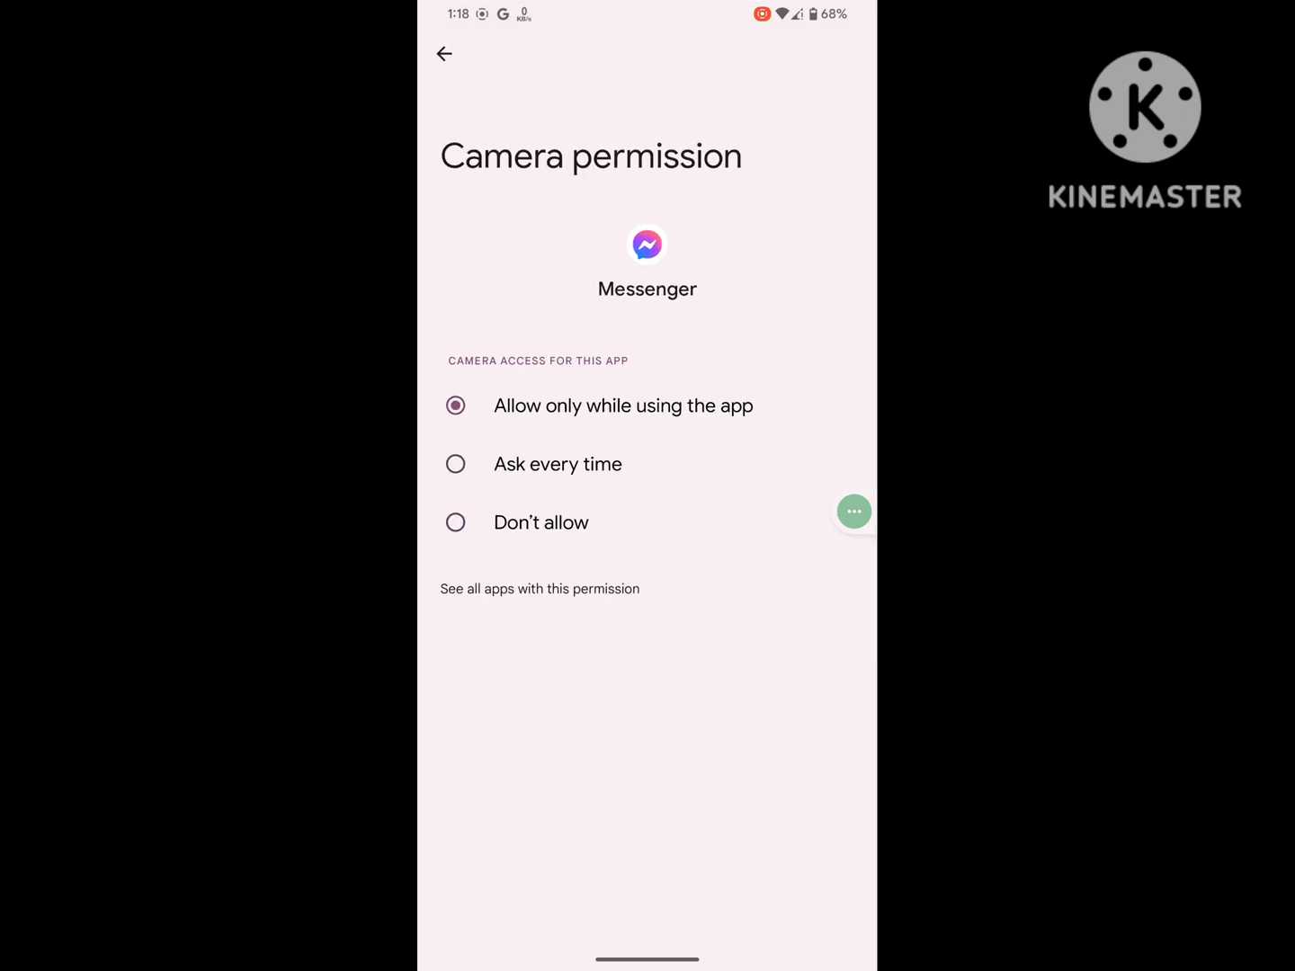
click(444, 54)
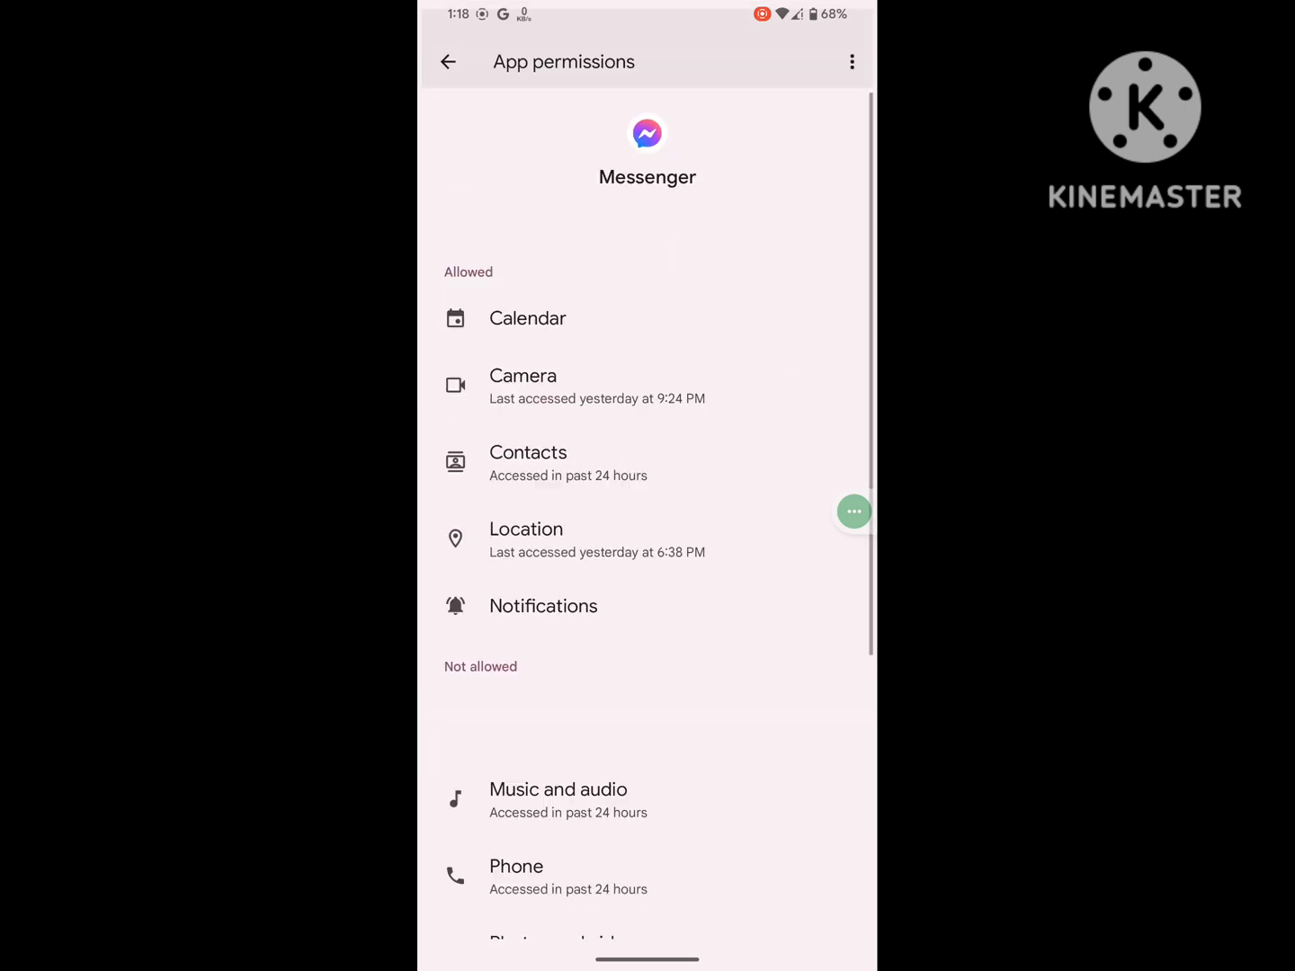
Allow Messenger's photos and videos permission, then back out to the main Settings page
click(516, 877)
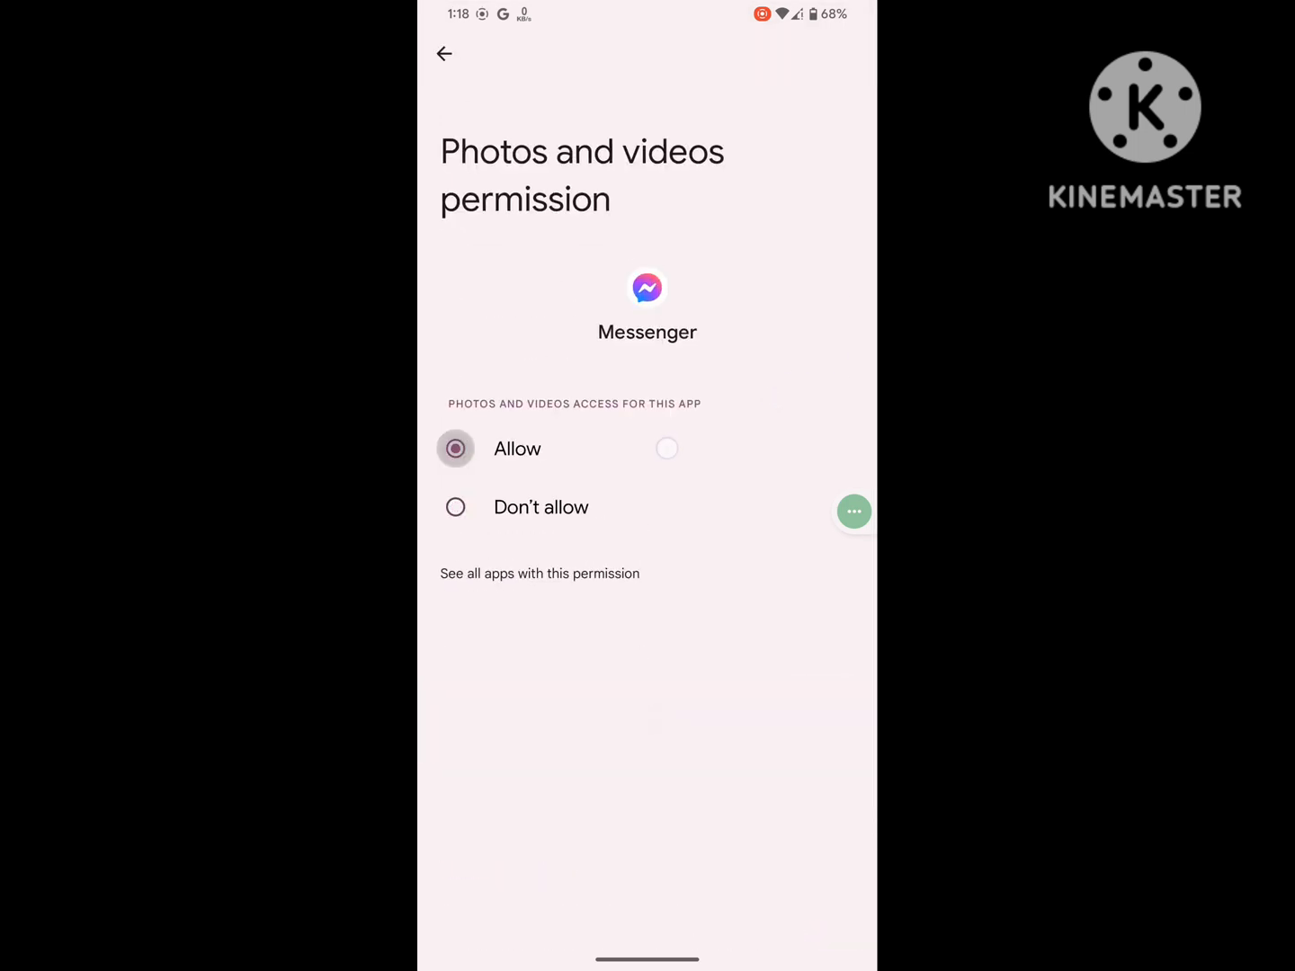
click(444, 54)
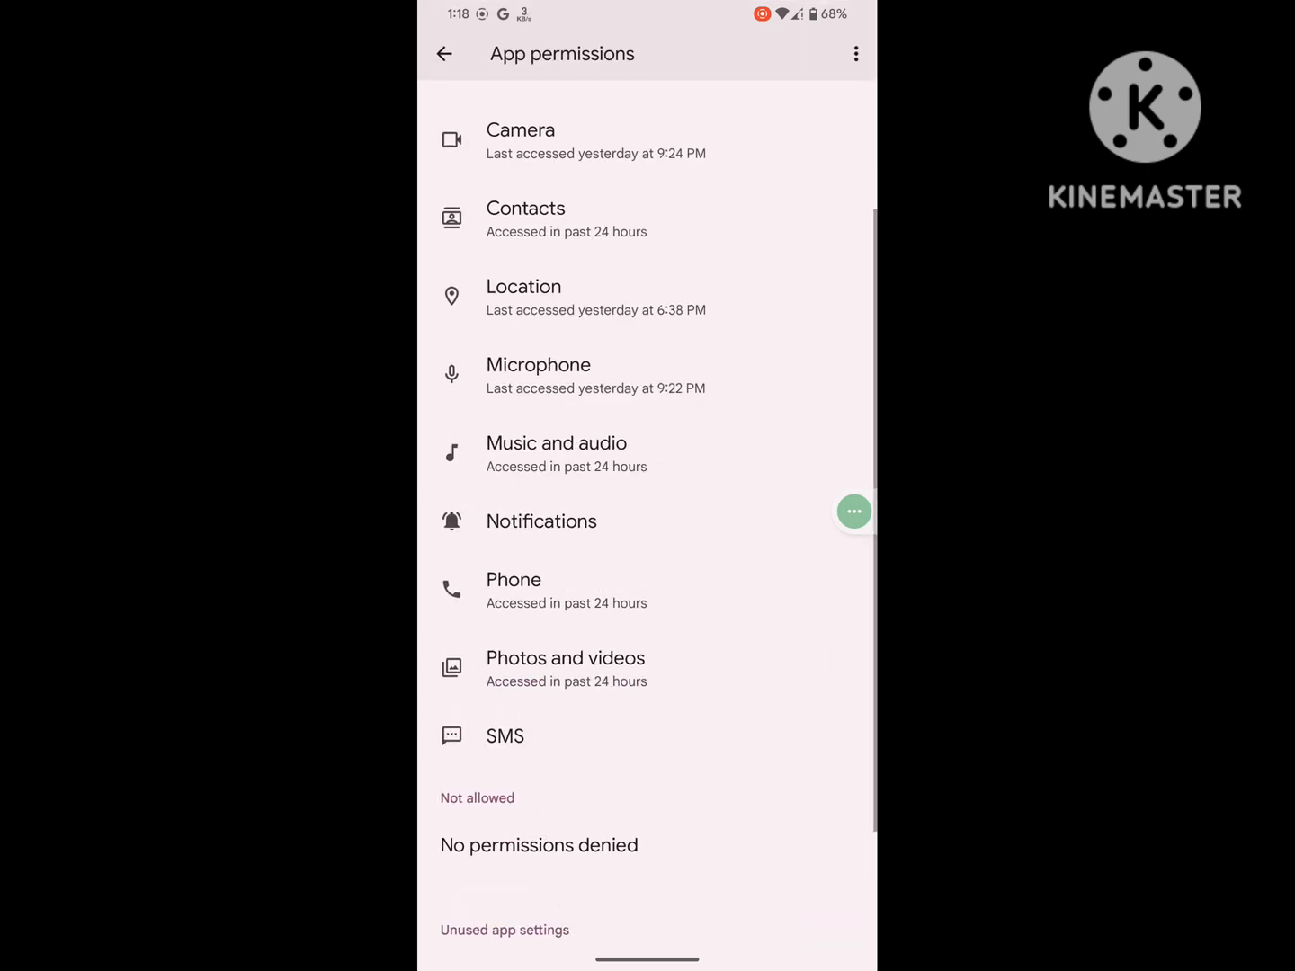
click(444, 54)
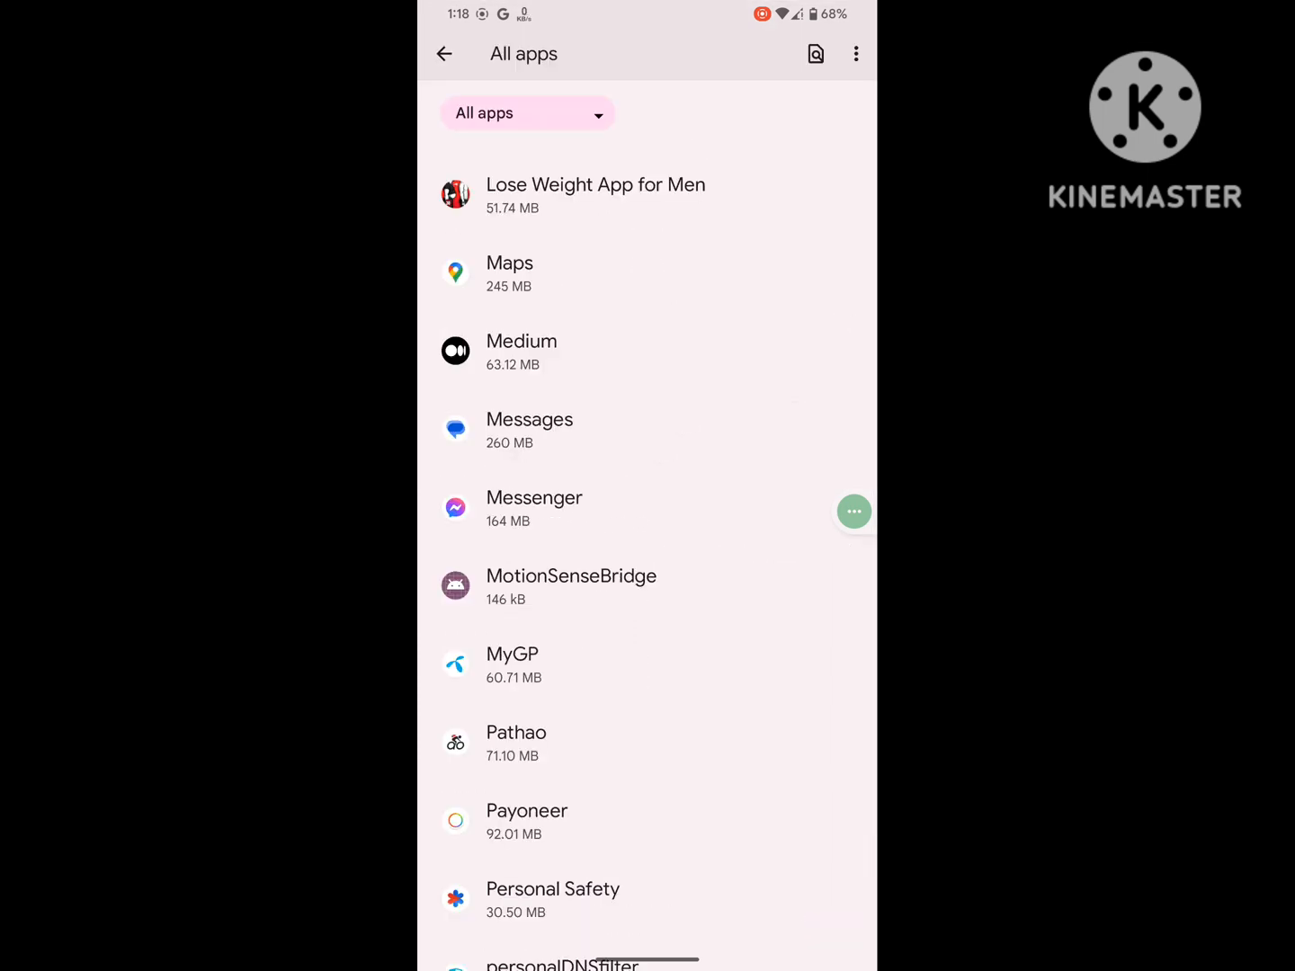
click(444, 54)
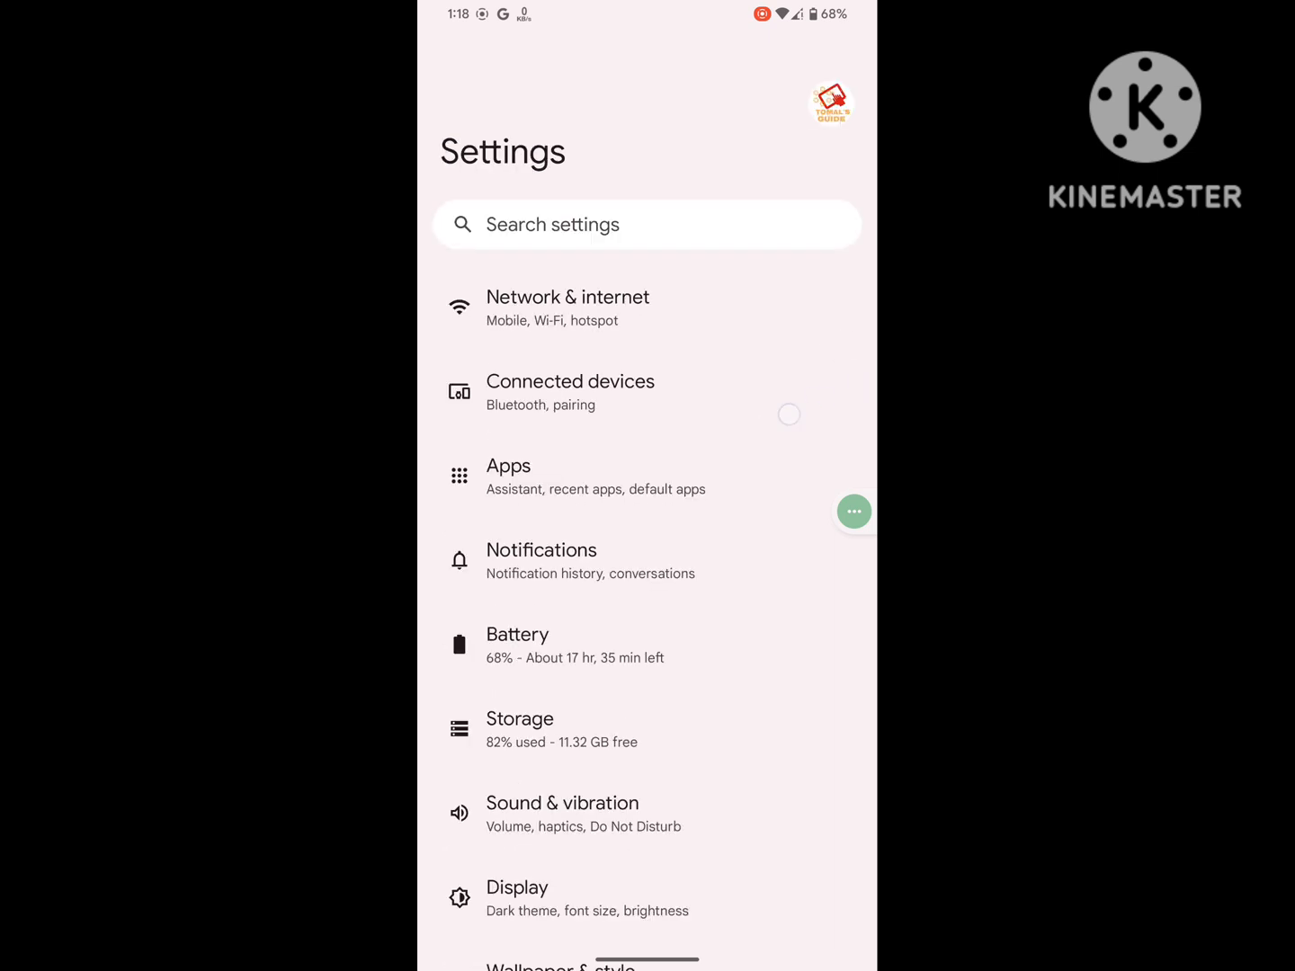
Scroll the app drawer down until Messenger's icon is in view
scroll(down, 3)
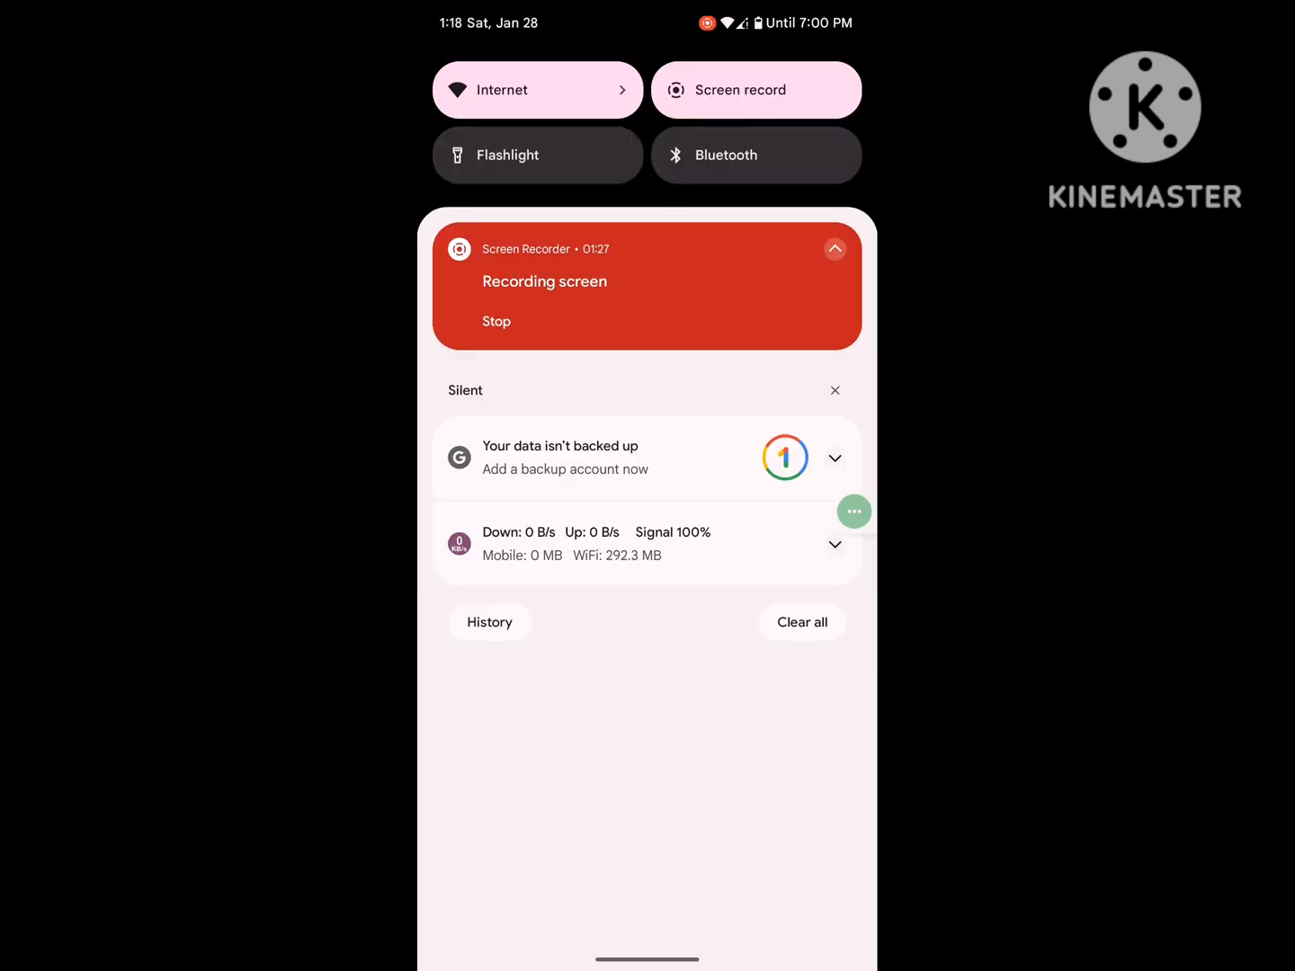
scroll(down, 3)
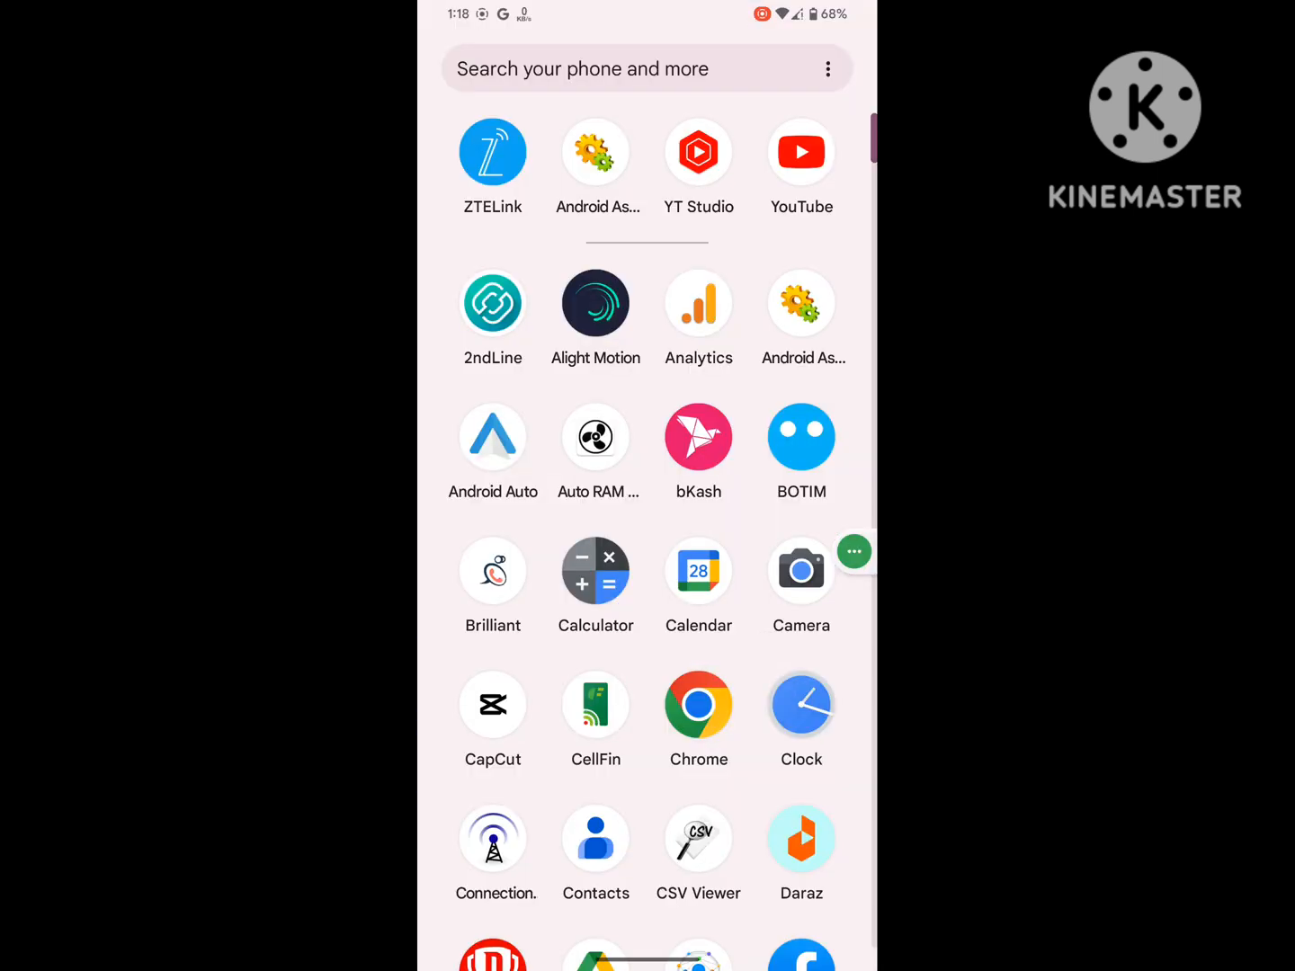
scroll(down, 3)
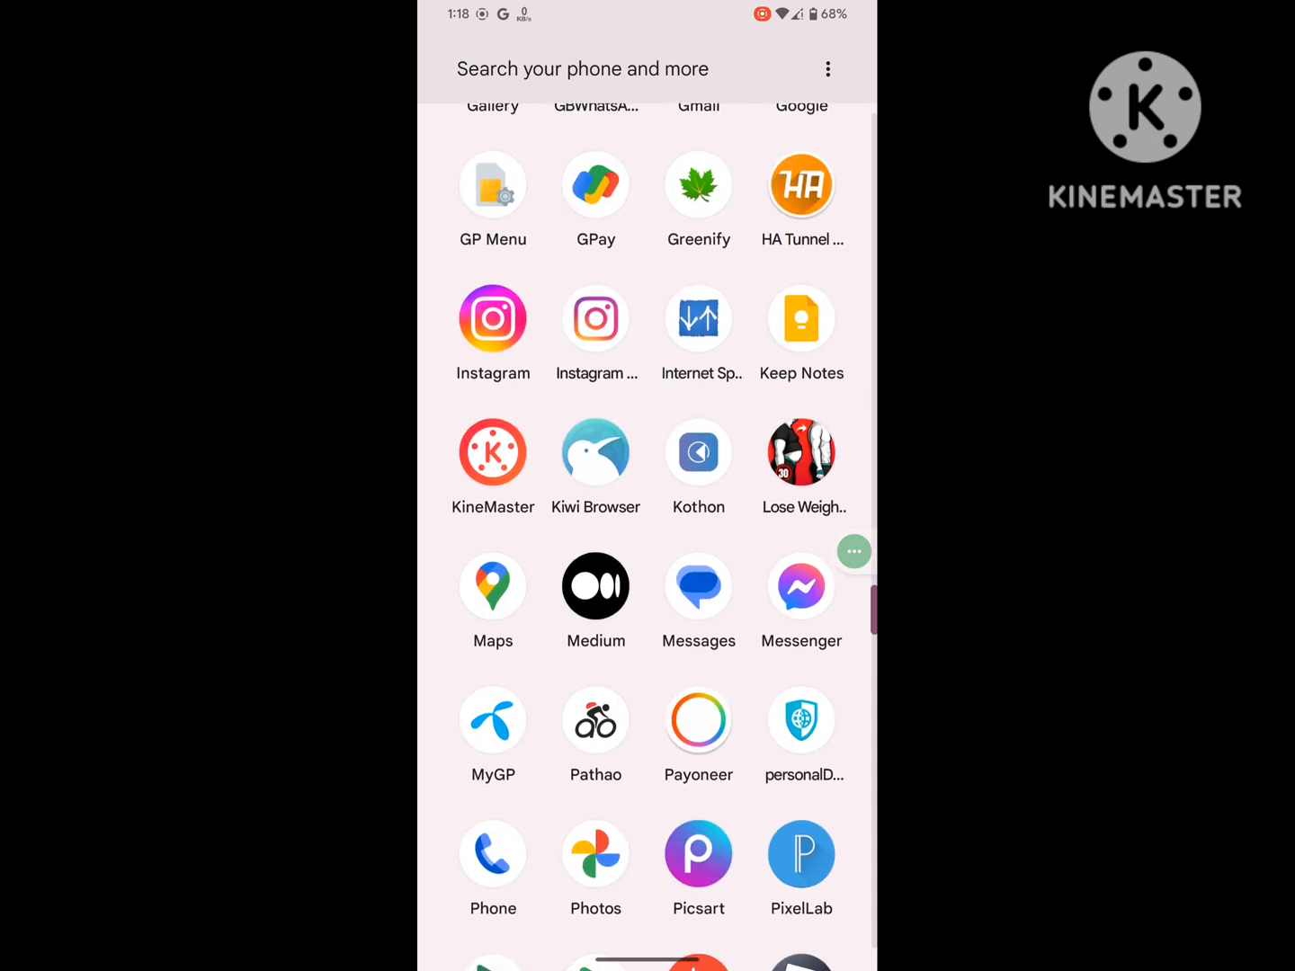
Launch Messenger, continue as the existing account and dismiss the SMS, intro, features and save-info prompts
click(802, 586)
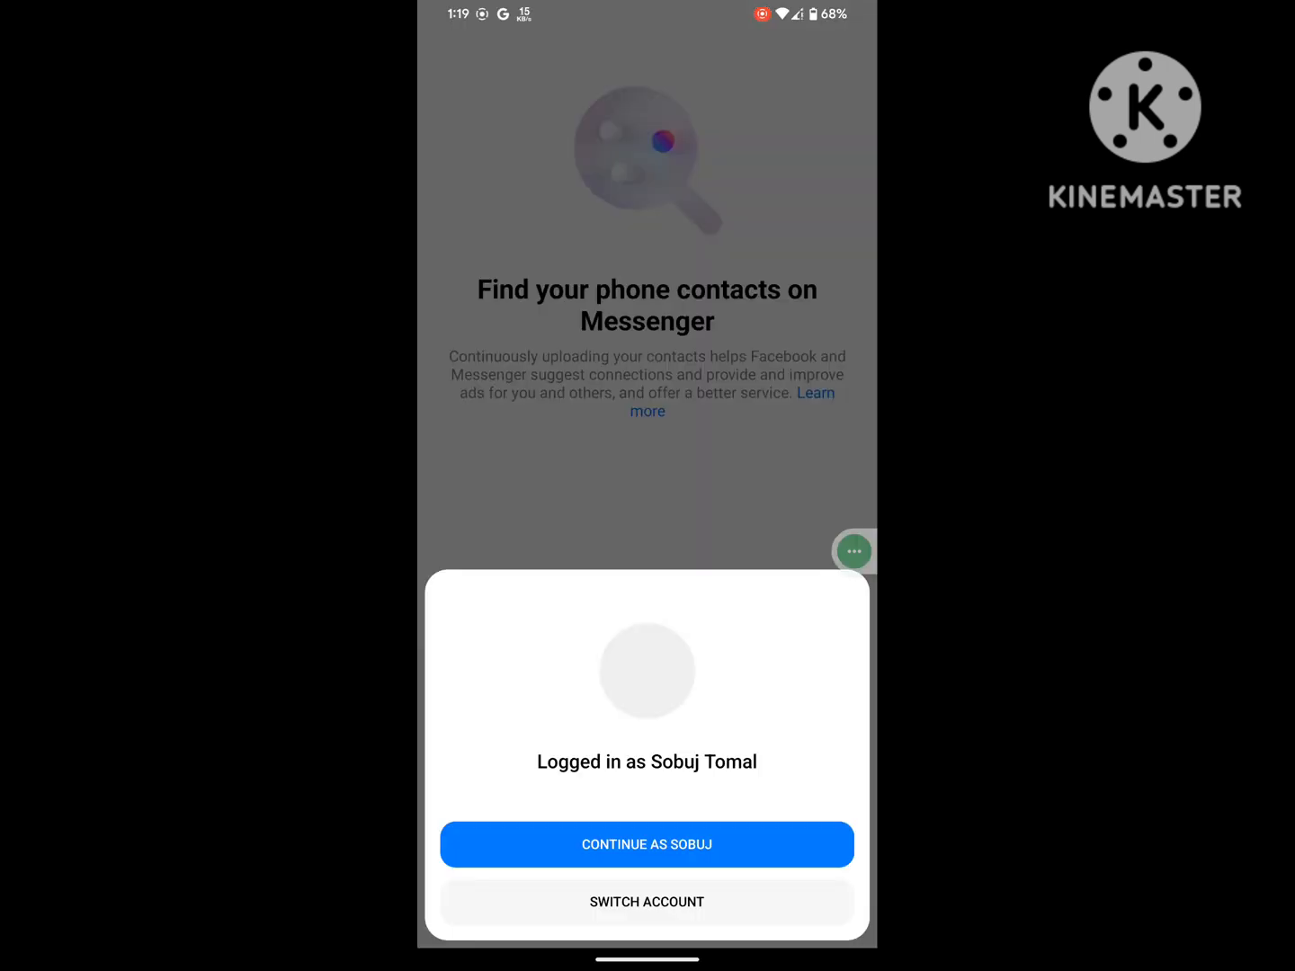
click(647, 846)
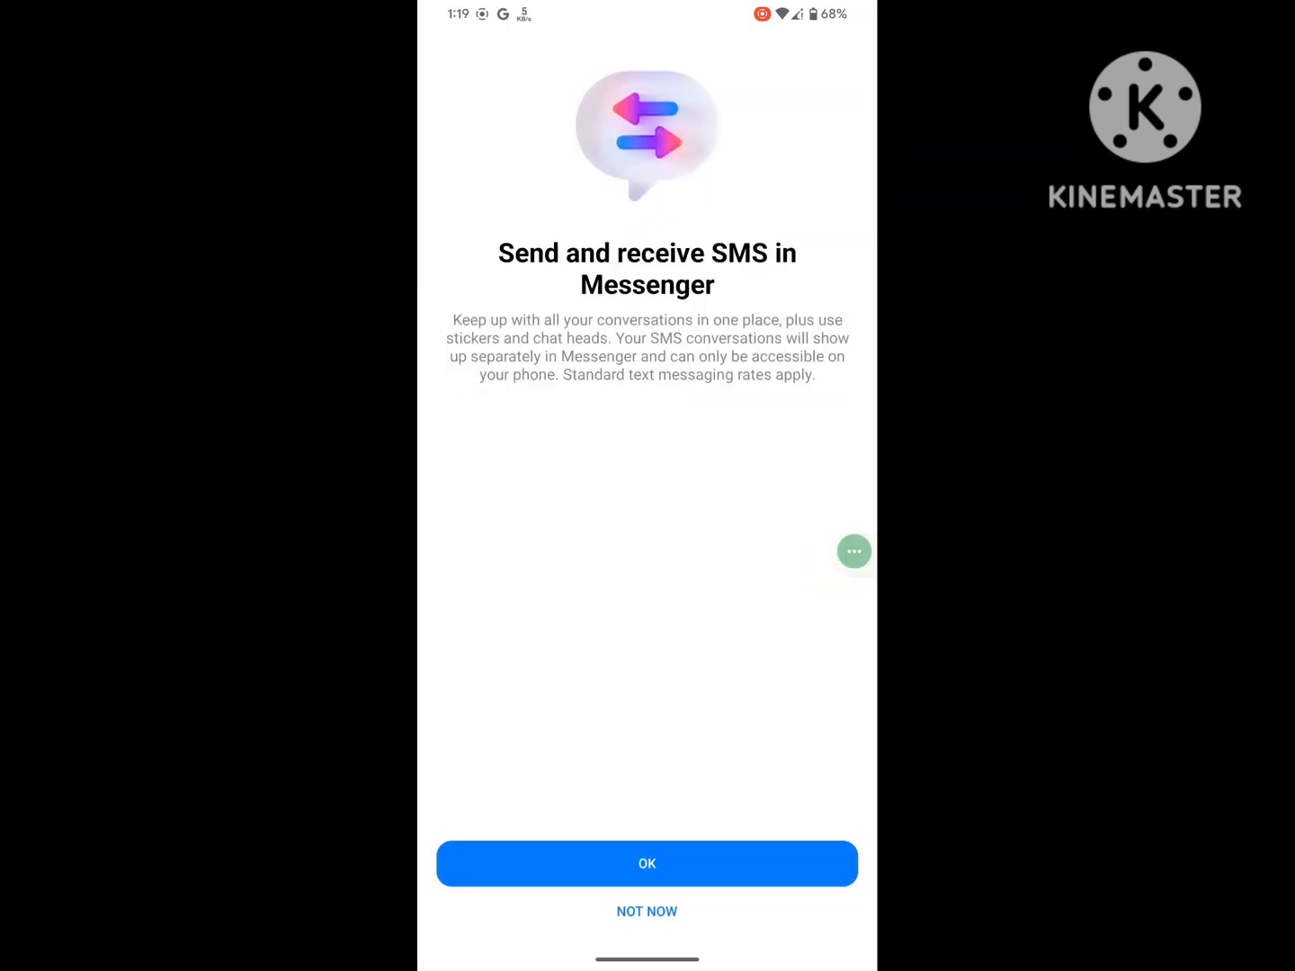
click(648, 863)
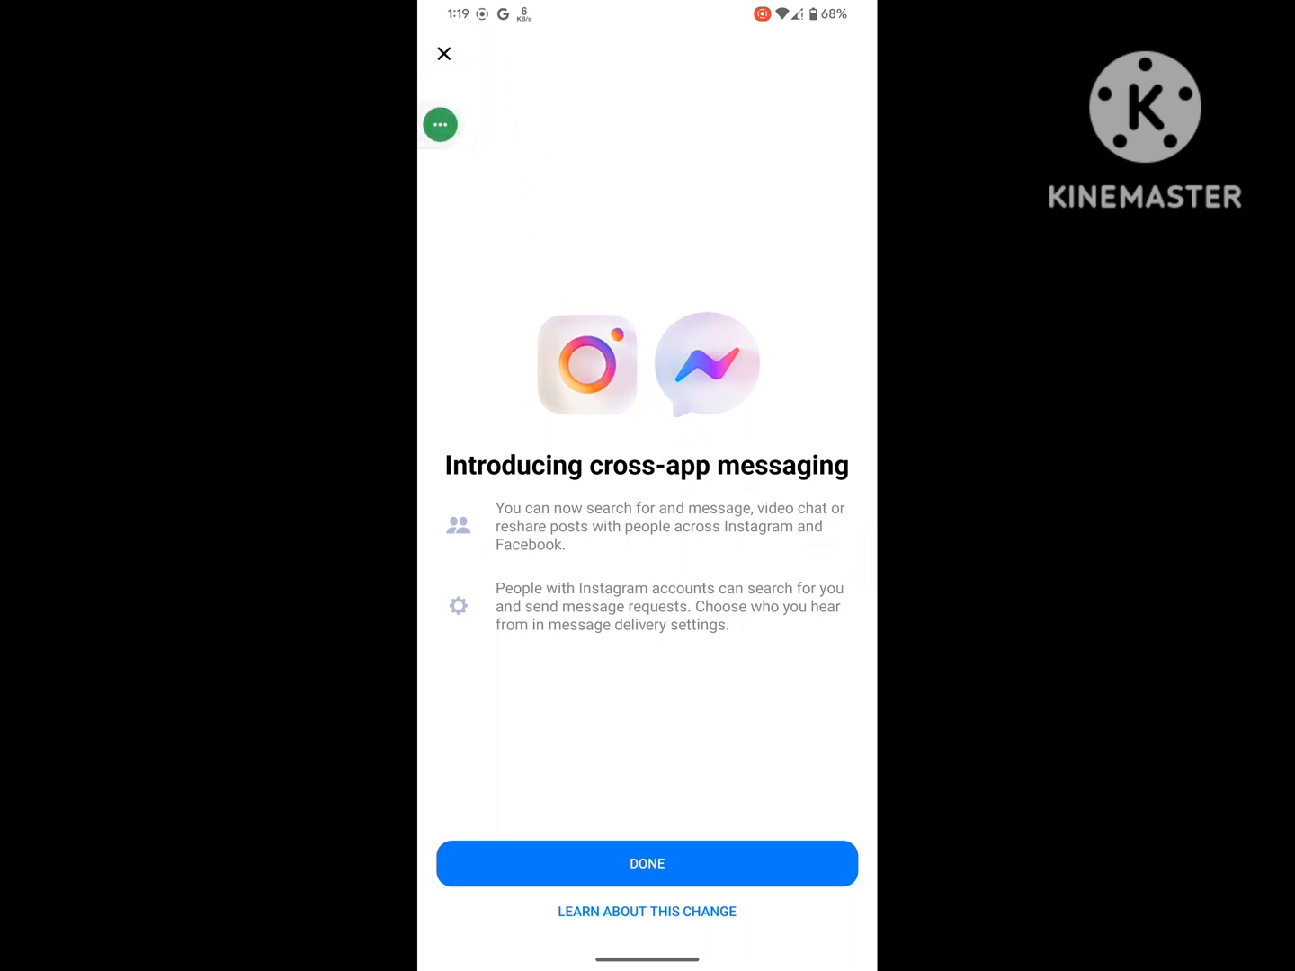
click(647, 864)
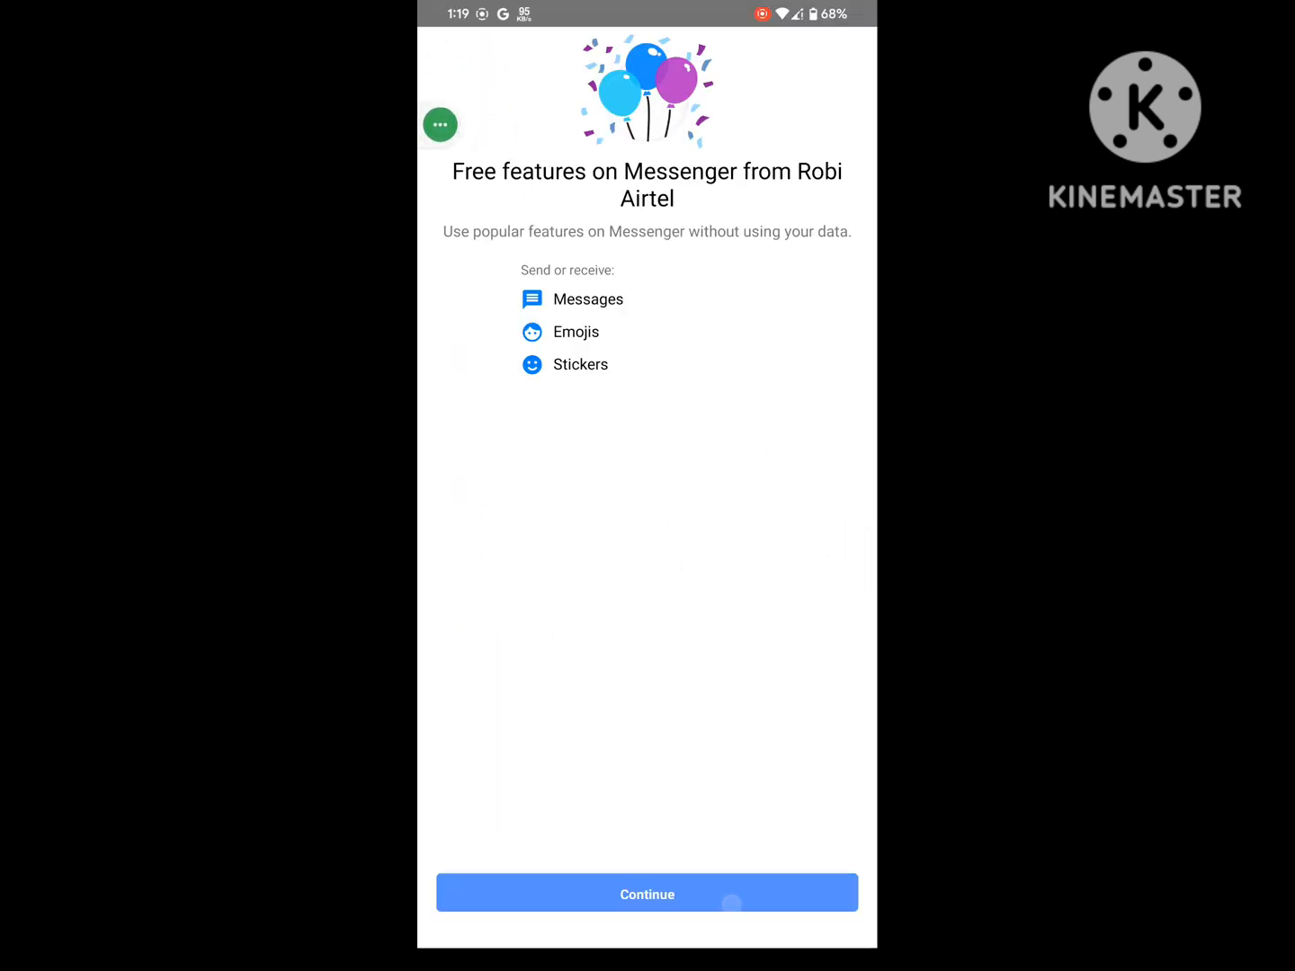
click(647, 893)
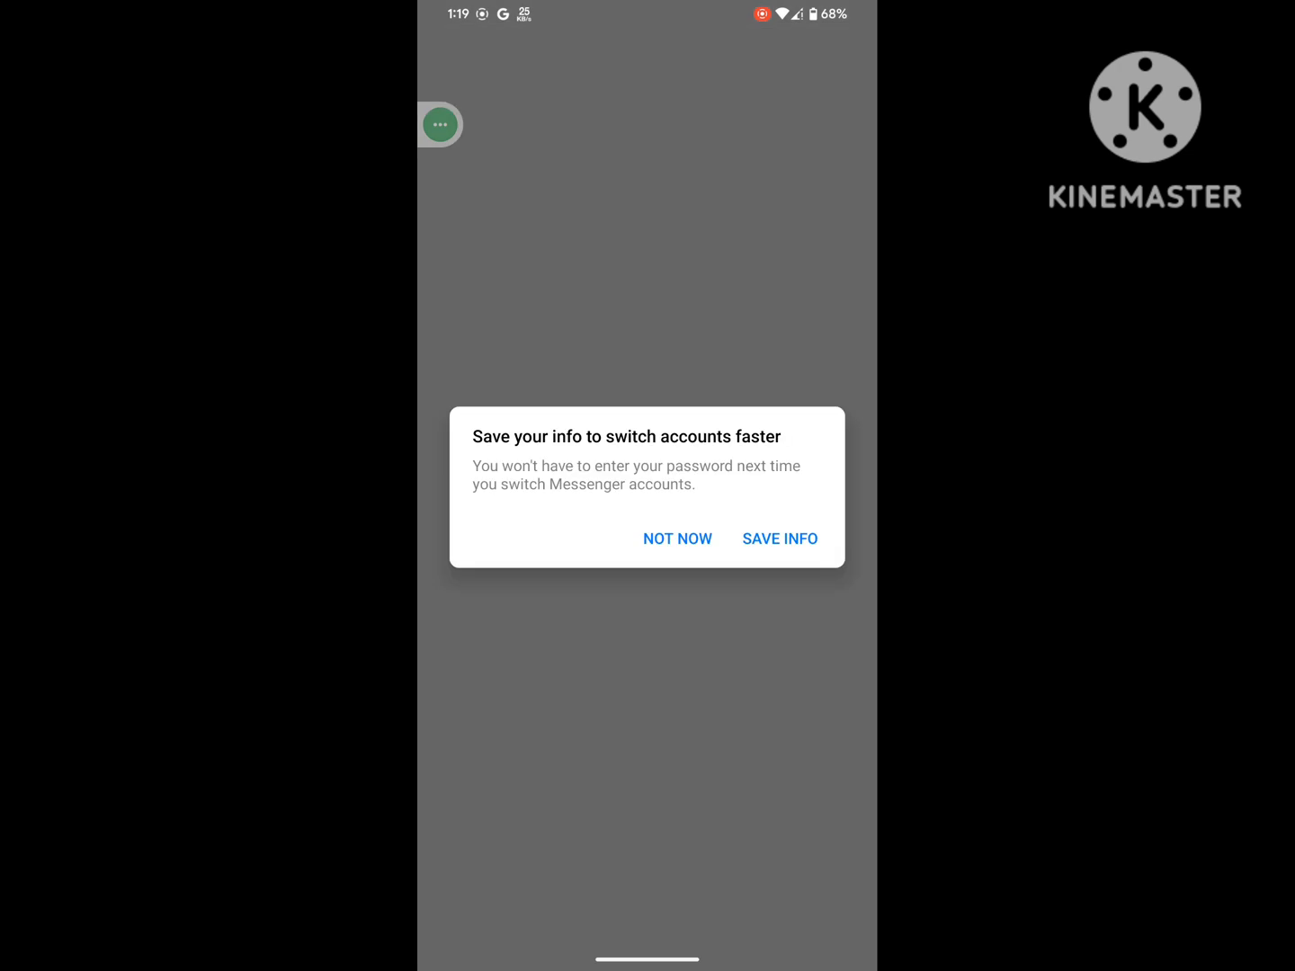
click(676, 539)
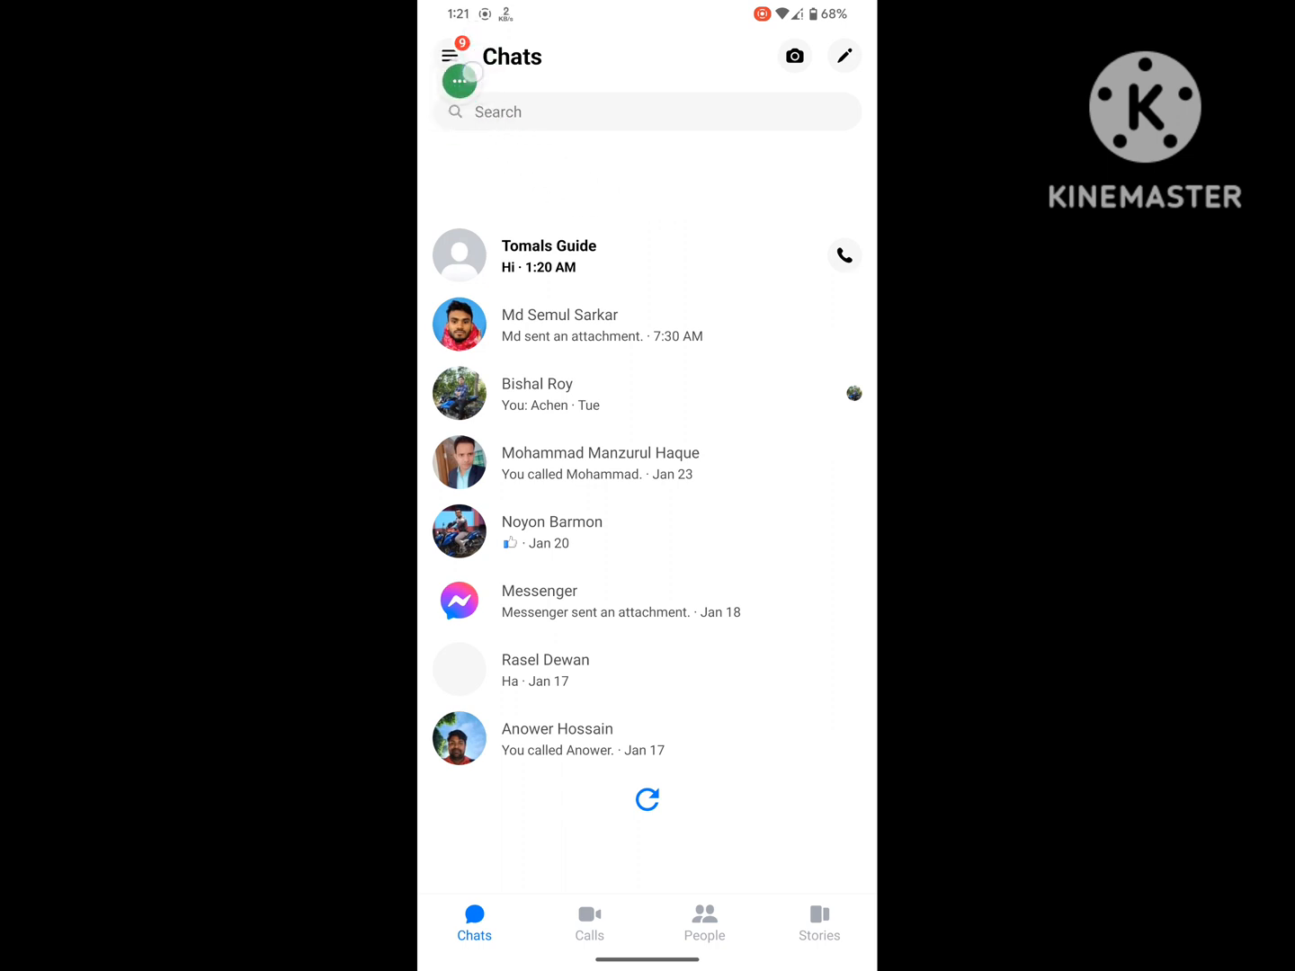
In Messenger's preferences, set Bubbles to All conversations can bubble
click(451, 56)
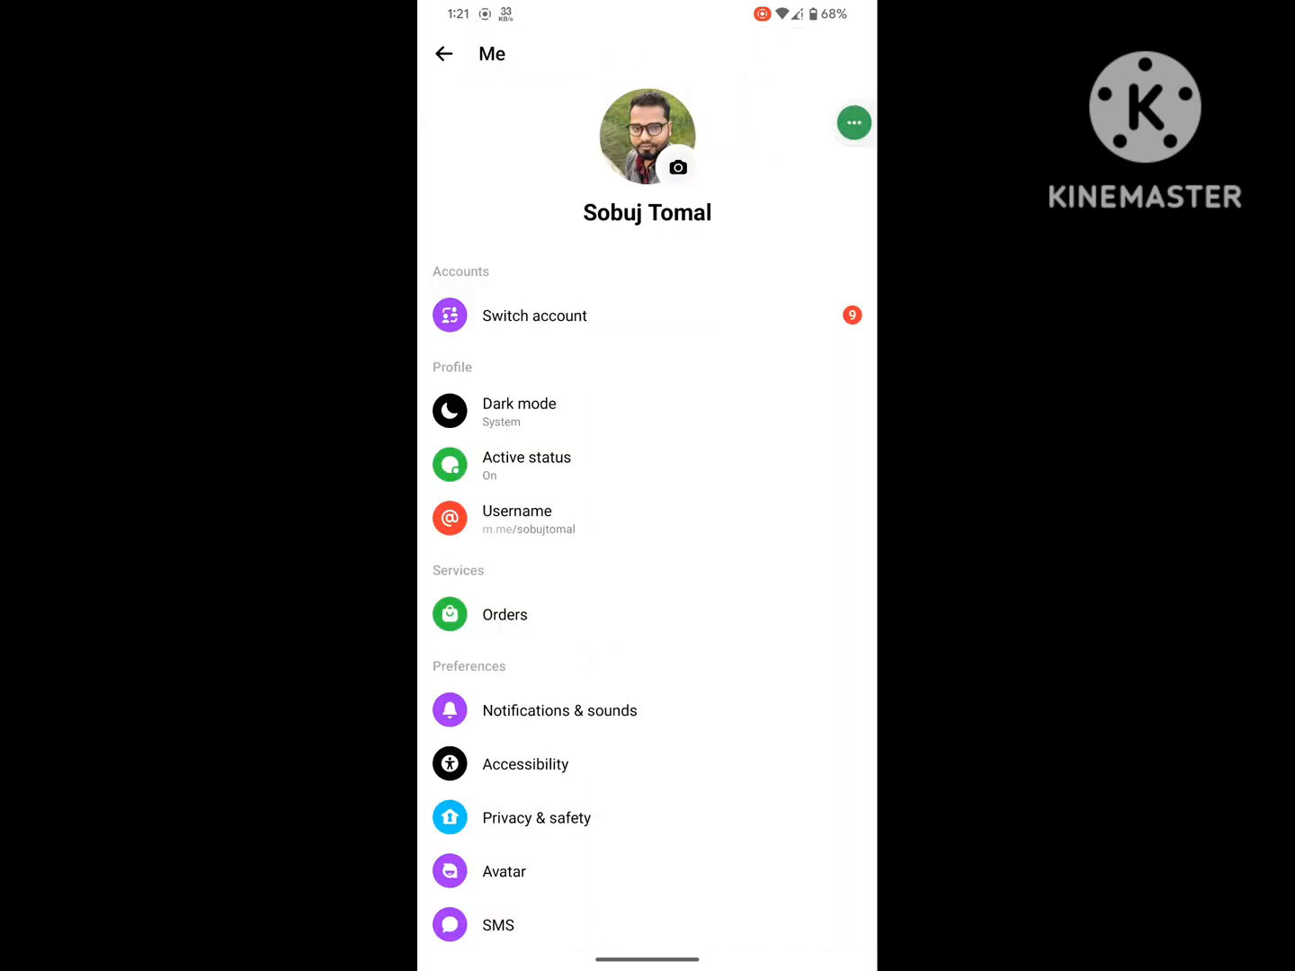
scroll(down, 3)
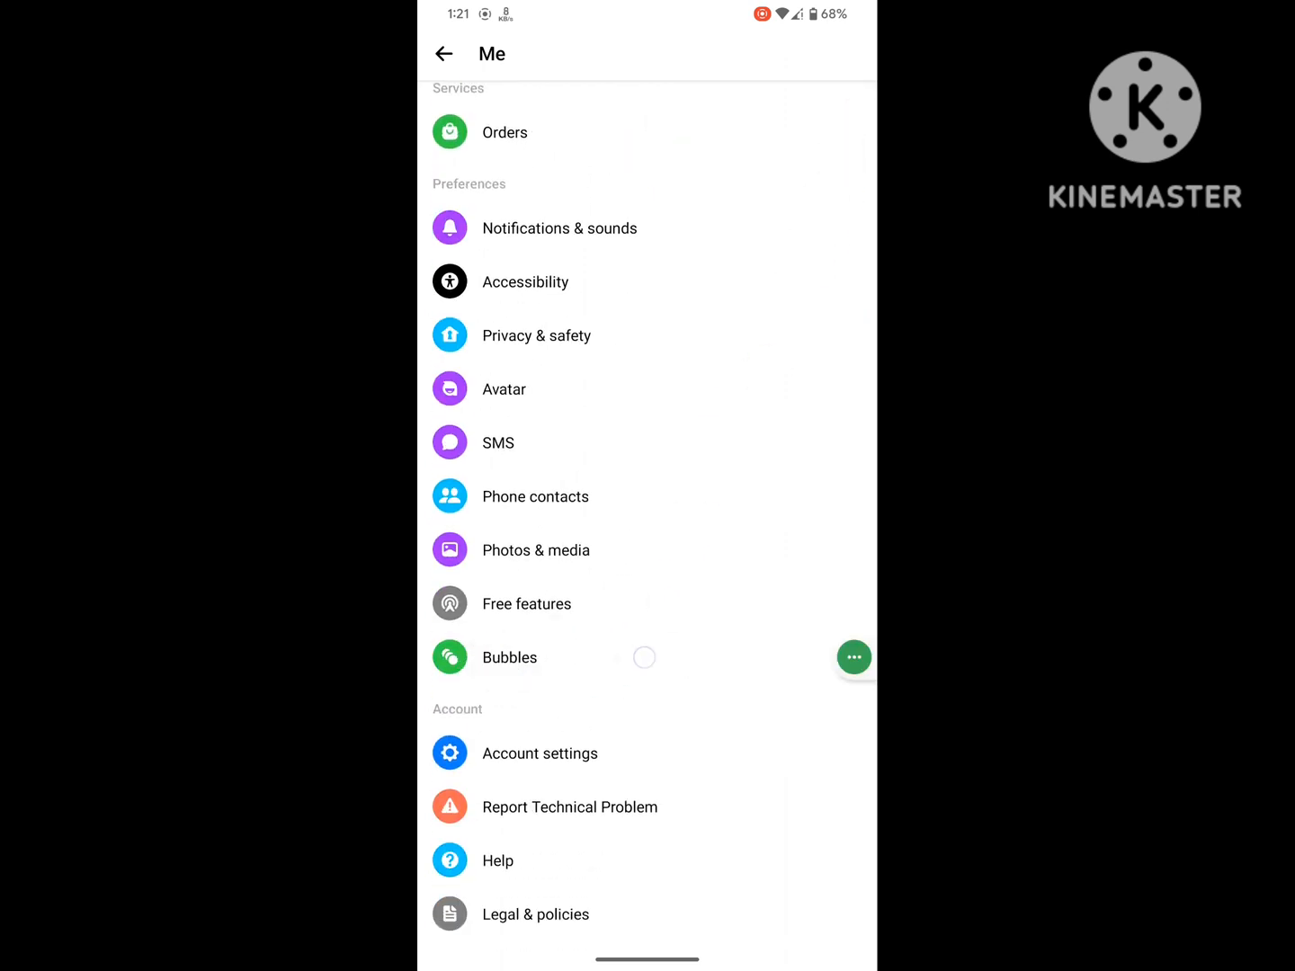
click(511, 658)
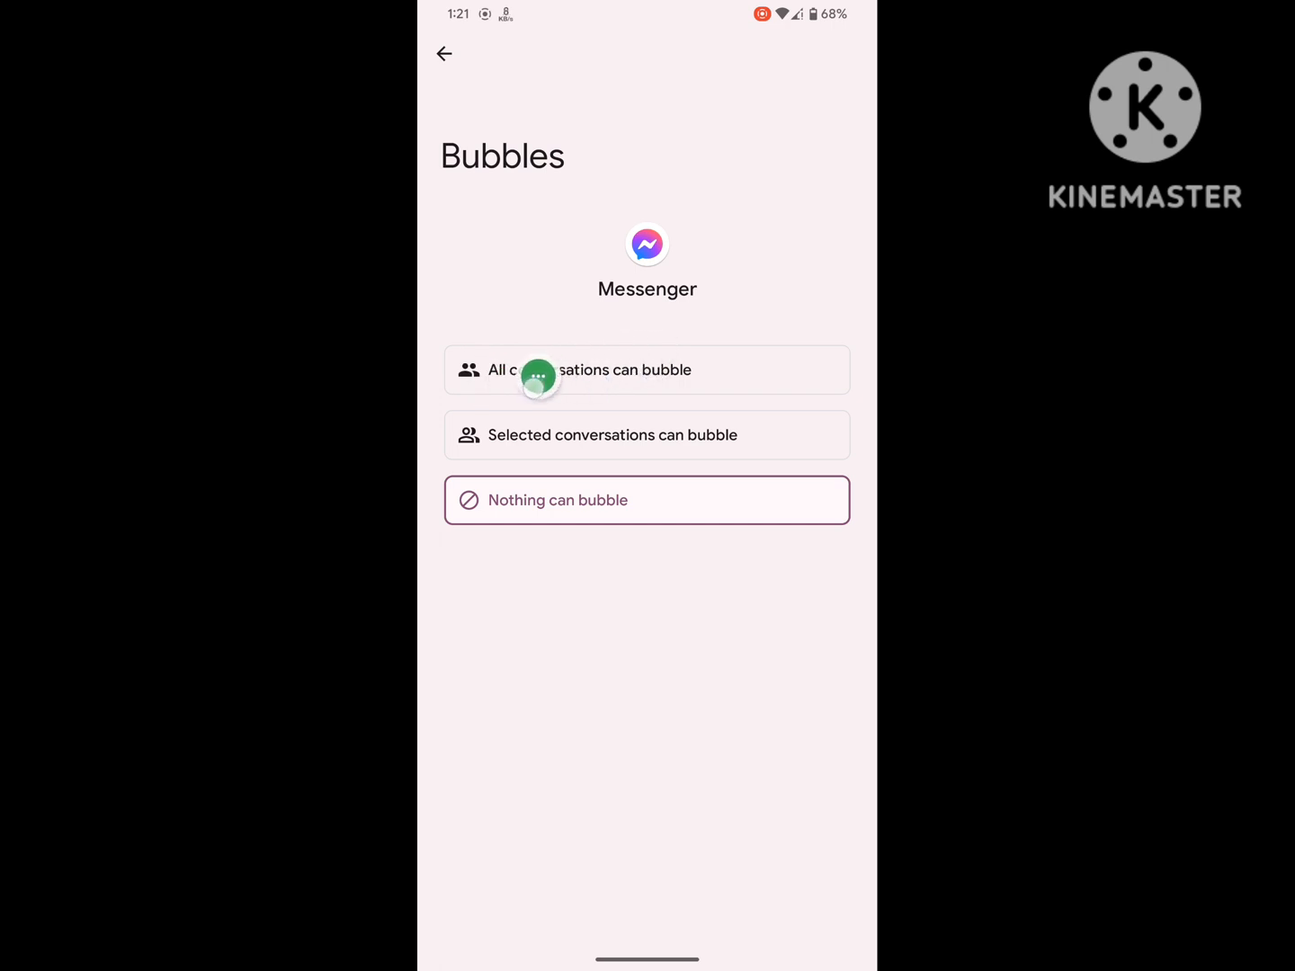
click(647, 370)
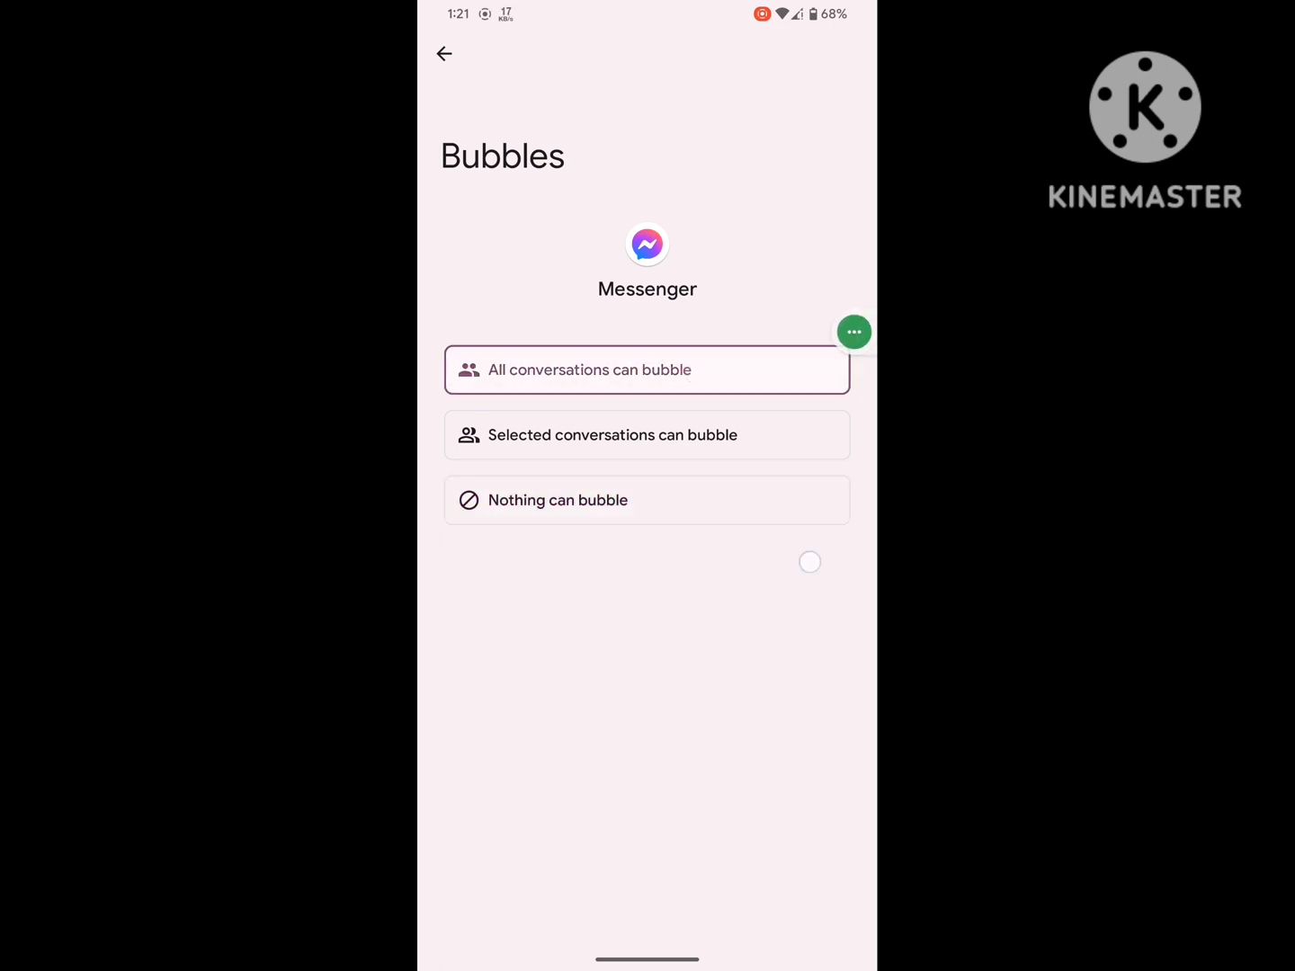
Return to the Chats list and exit to the home screen
click(444, 54)
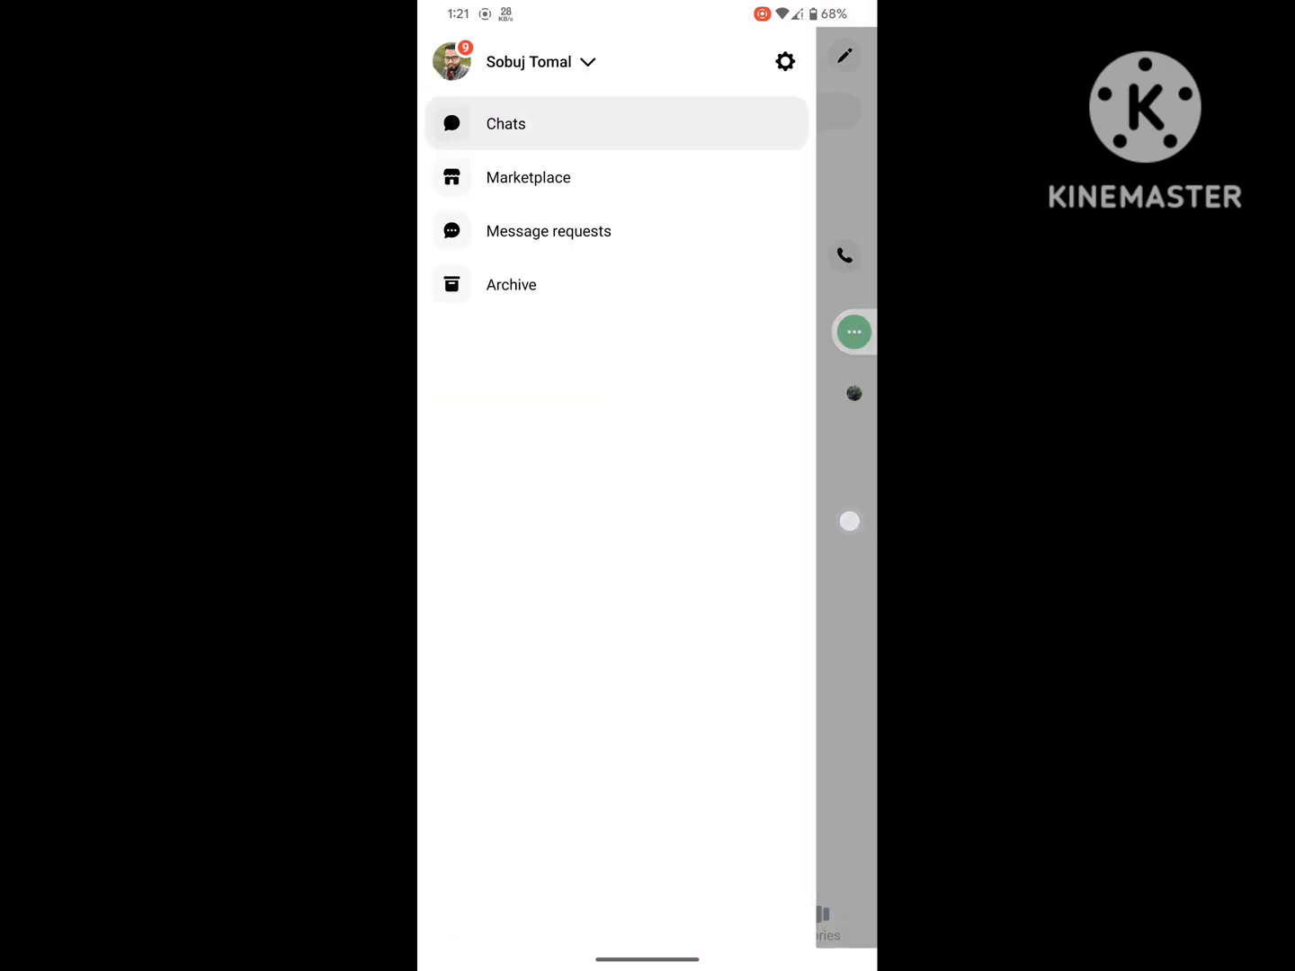
click(505, 122)
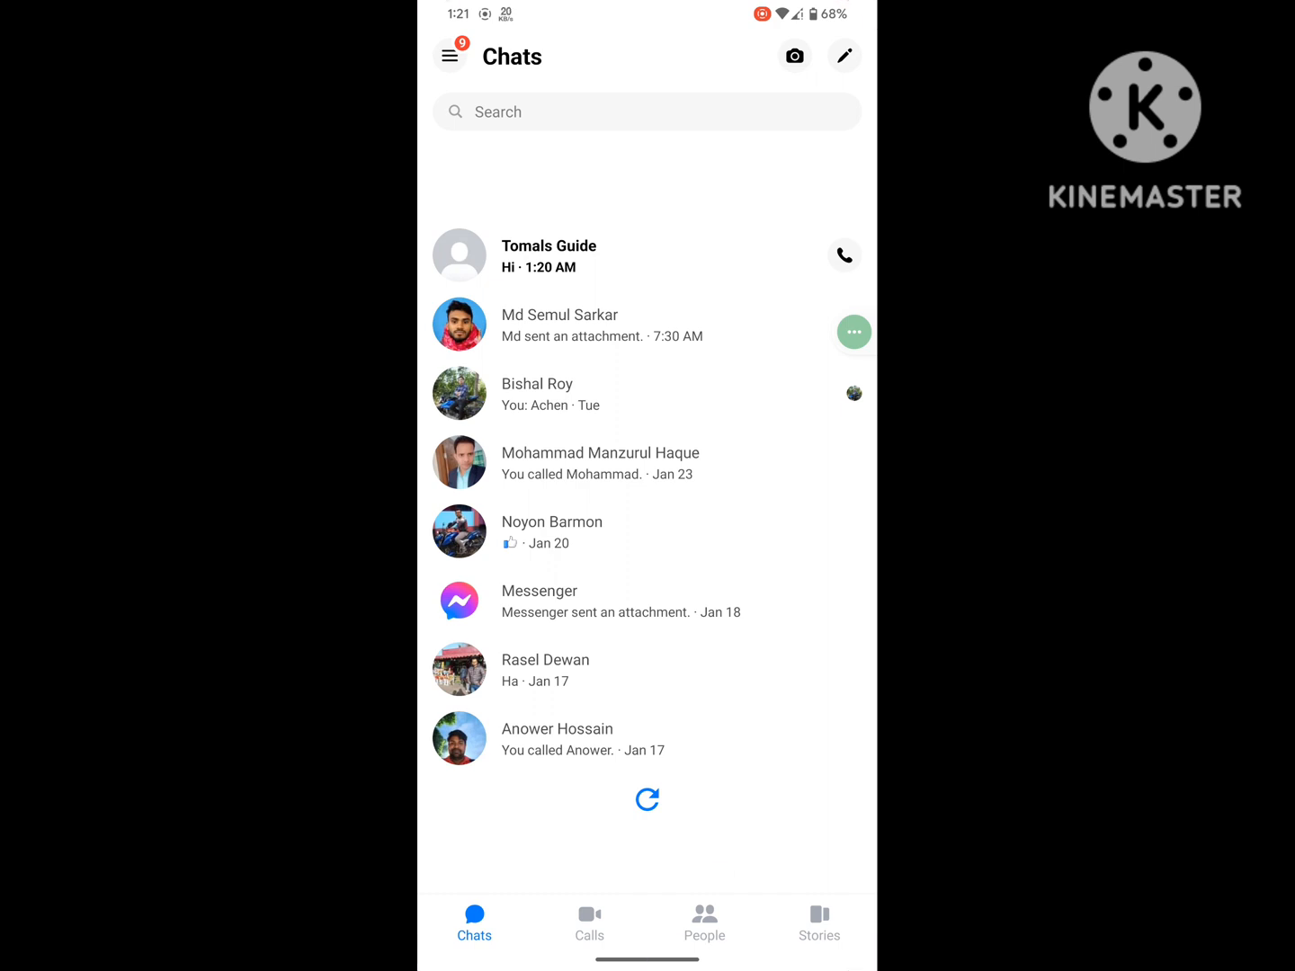
key(HOME)
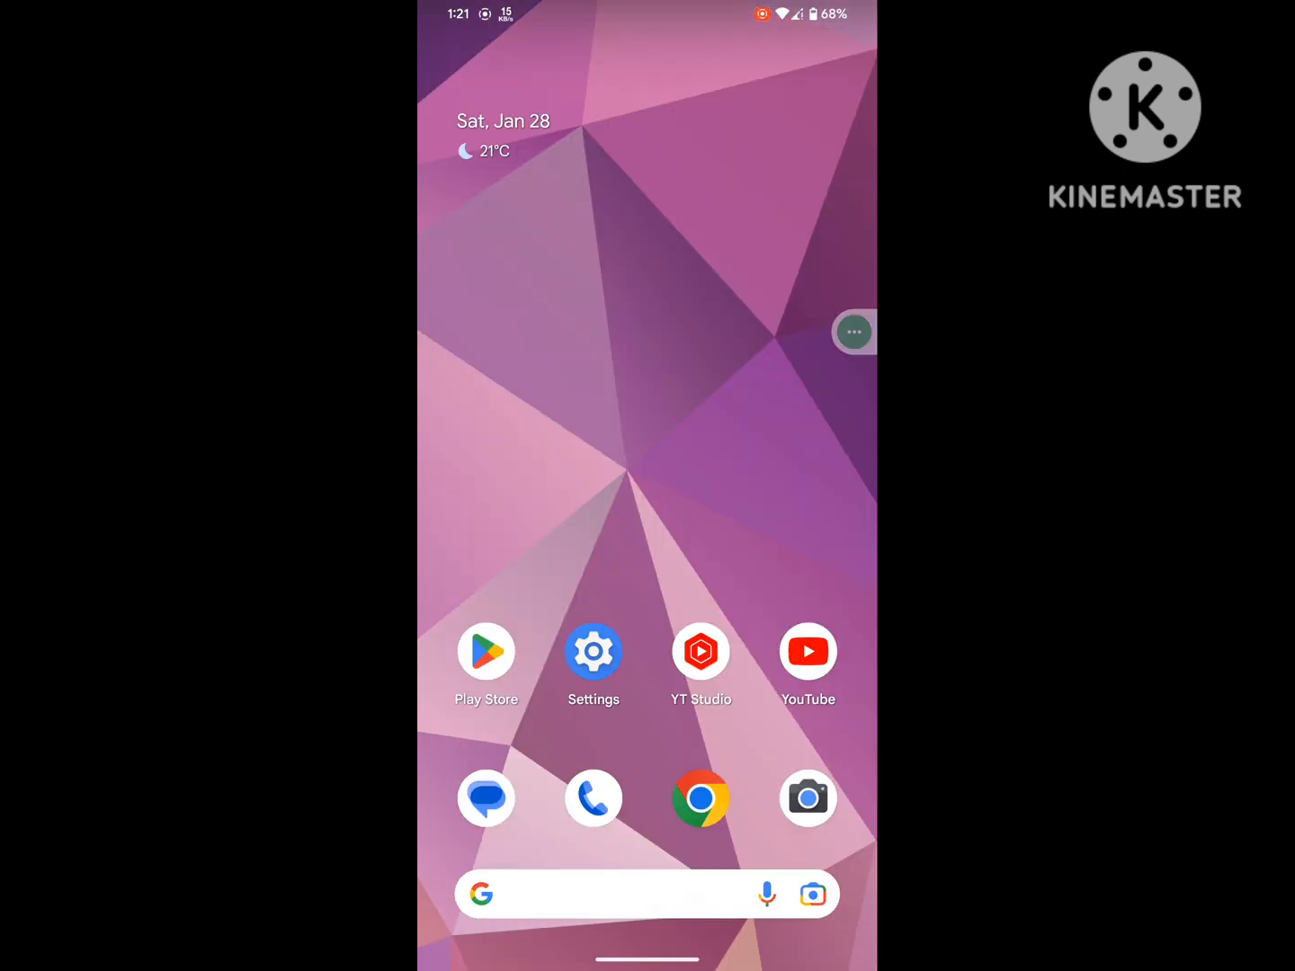